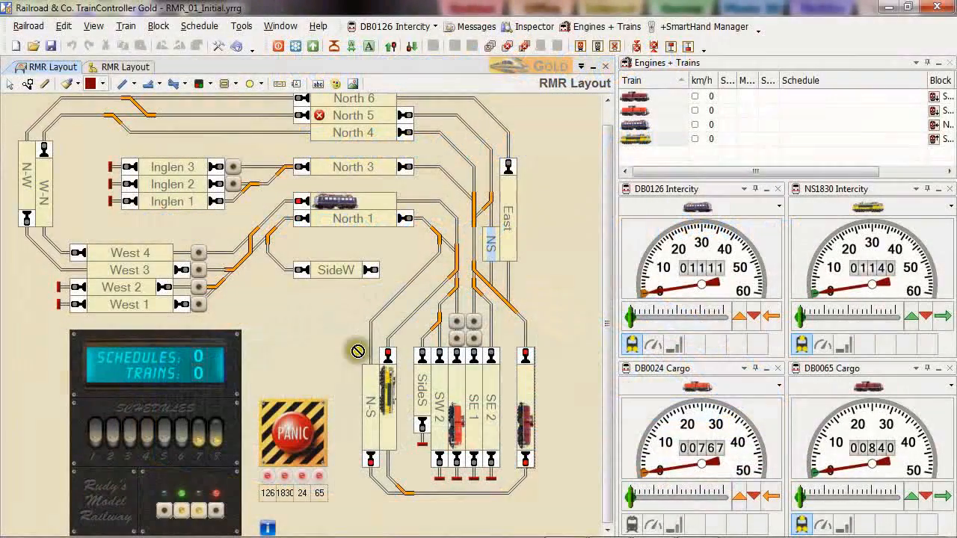
pyautogui.moveTo(298, 308)
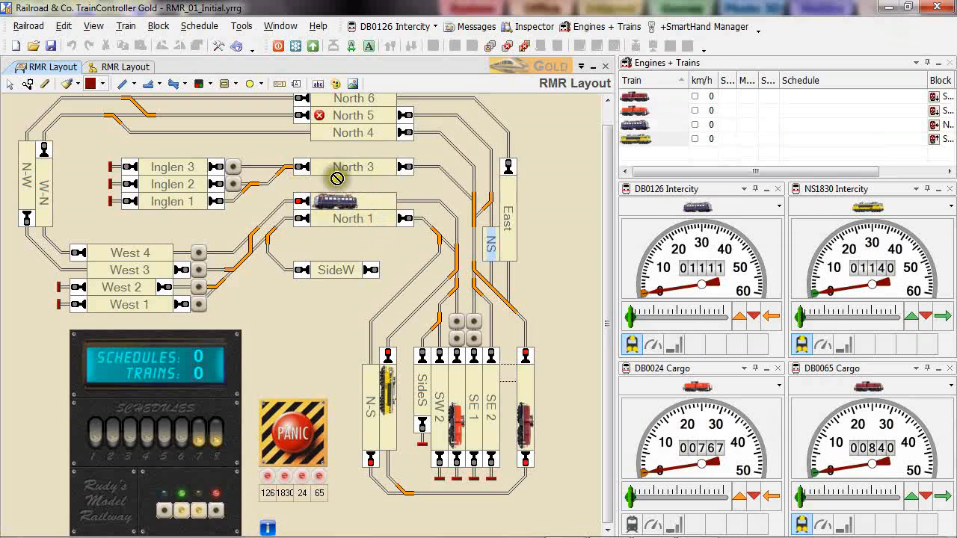
pyautogui.moveTo(269, 217)
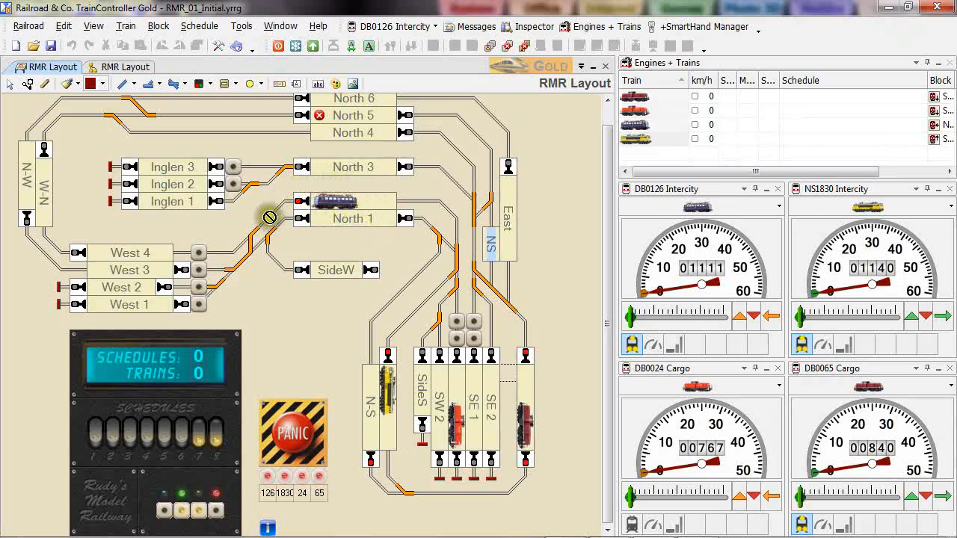
pyautogui.moveTo(112, 234)
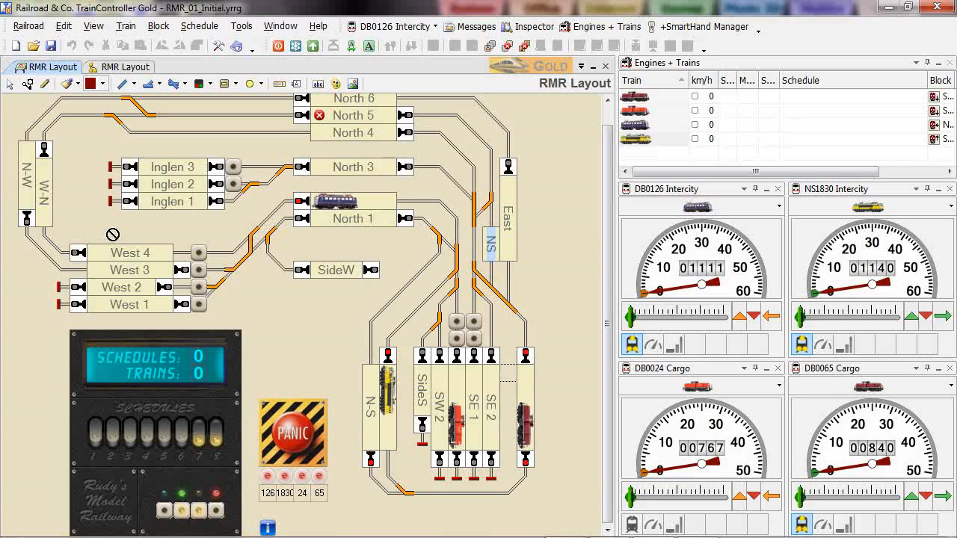
pyautogui.moveTo(126, 233)
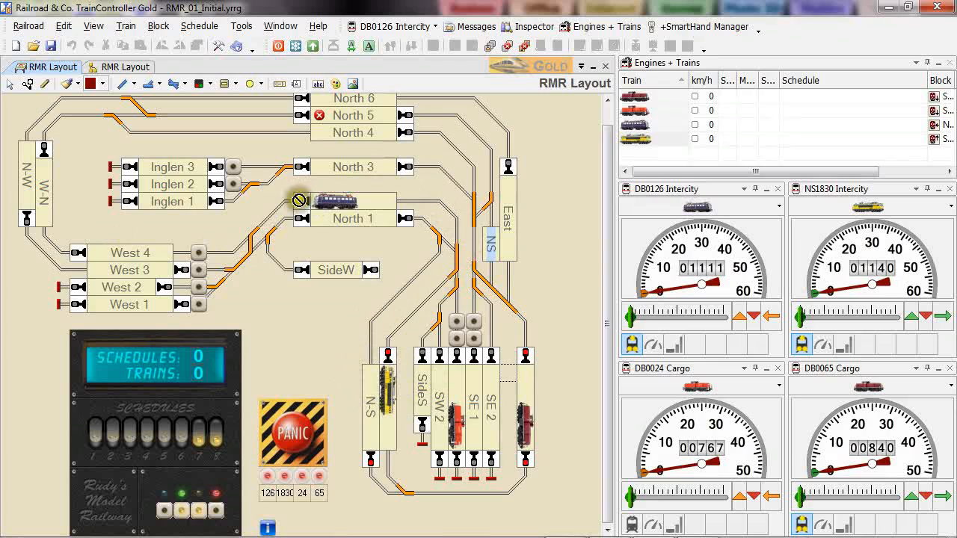
pyautogui.moveTo(133, 264)
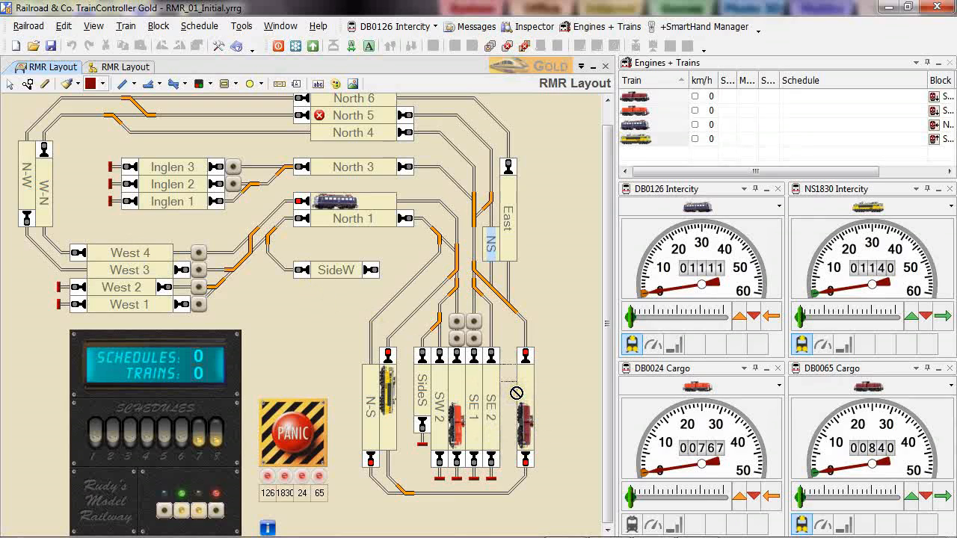
pyautogui.moveTo(422, 272)
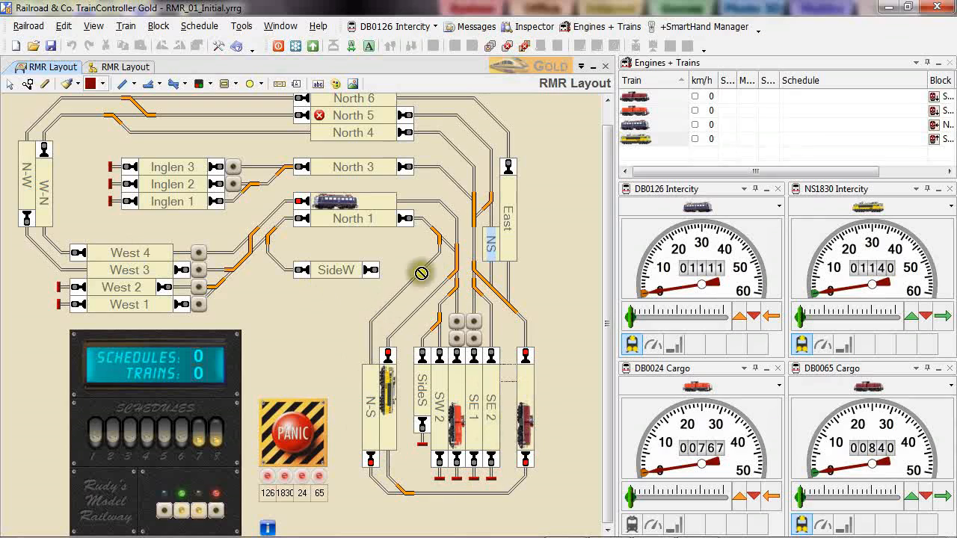
pyautogui.moveTo(108, 222)
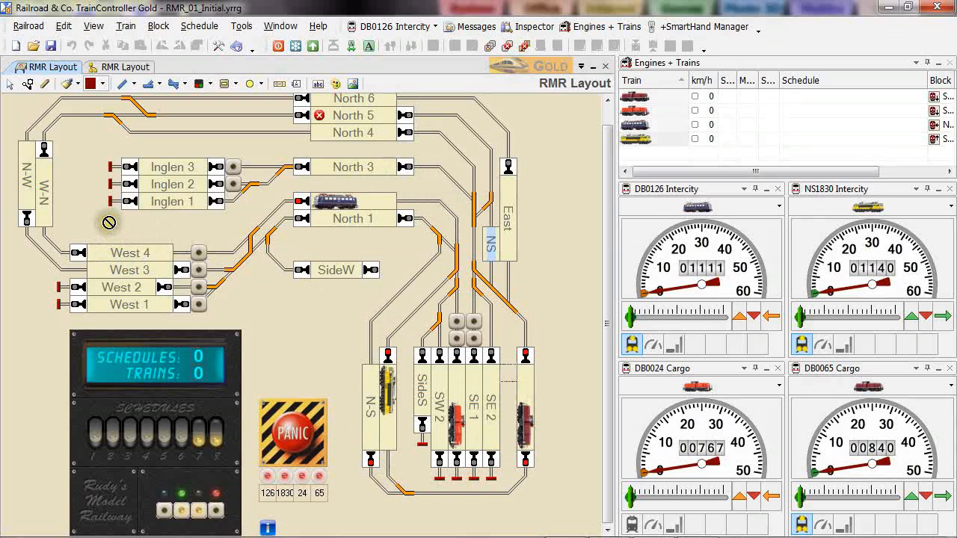
pyautogui.moveTo(128, 240)
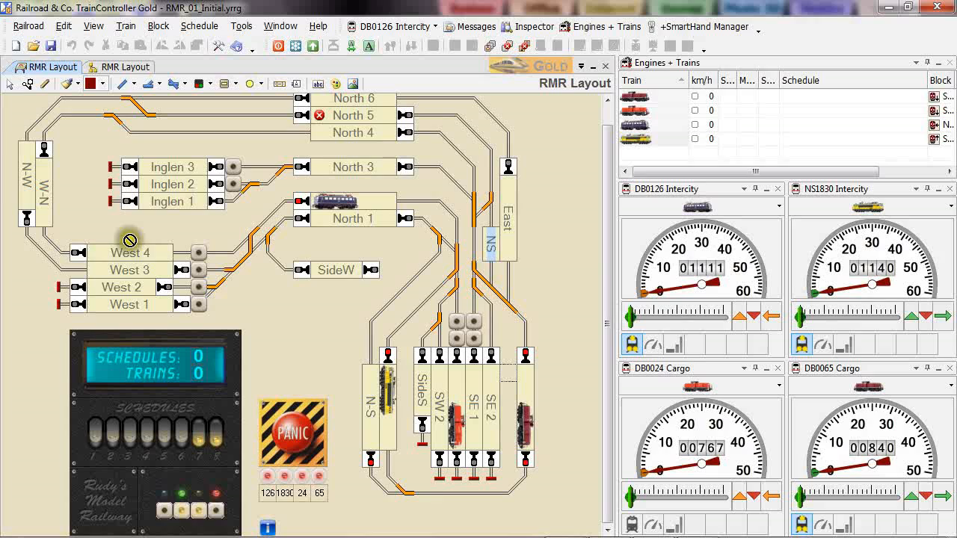
pyautogui.moveTo(142, 238)
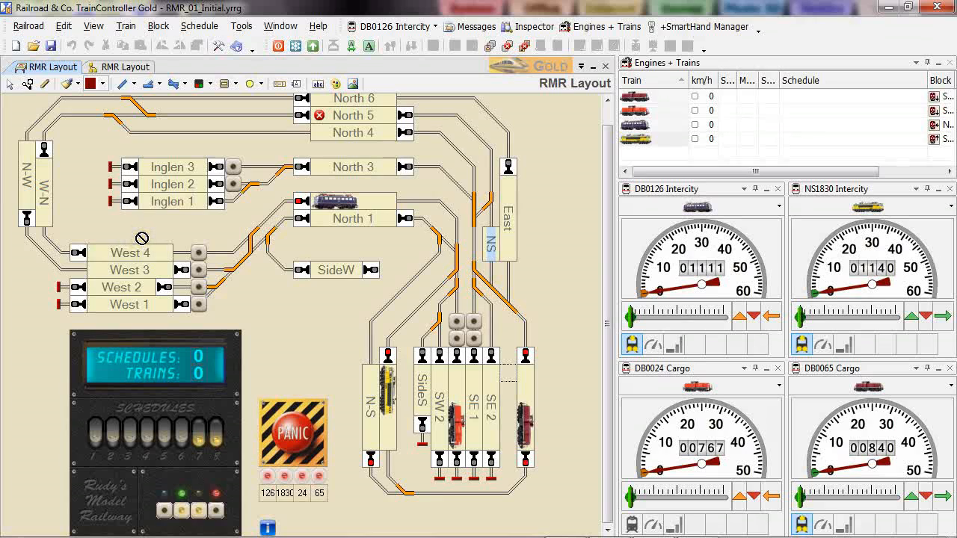
pyautogui.moveTo(63, 144)
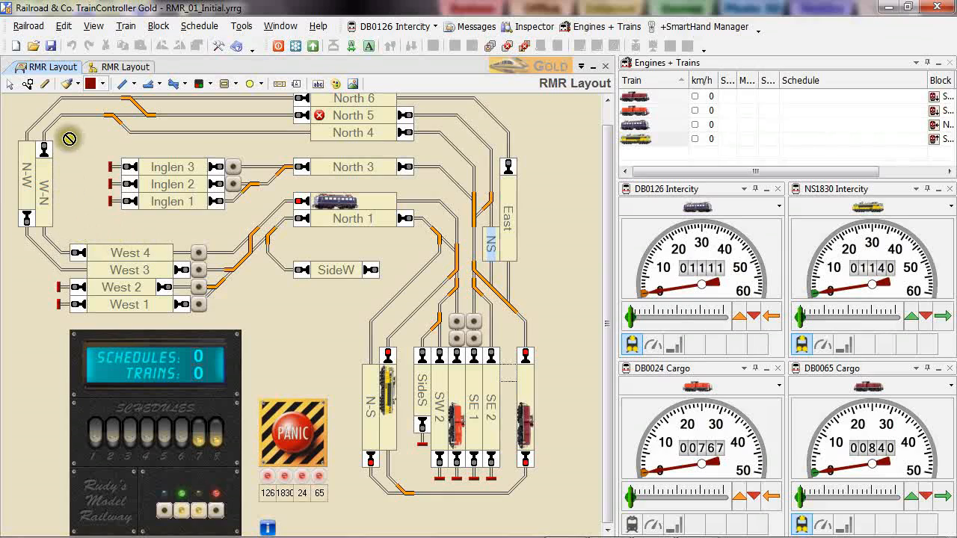
pyautogui.moveTo(90, 227)
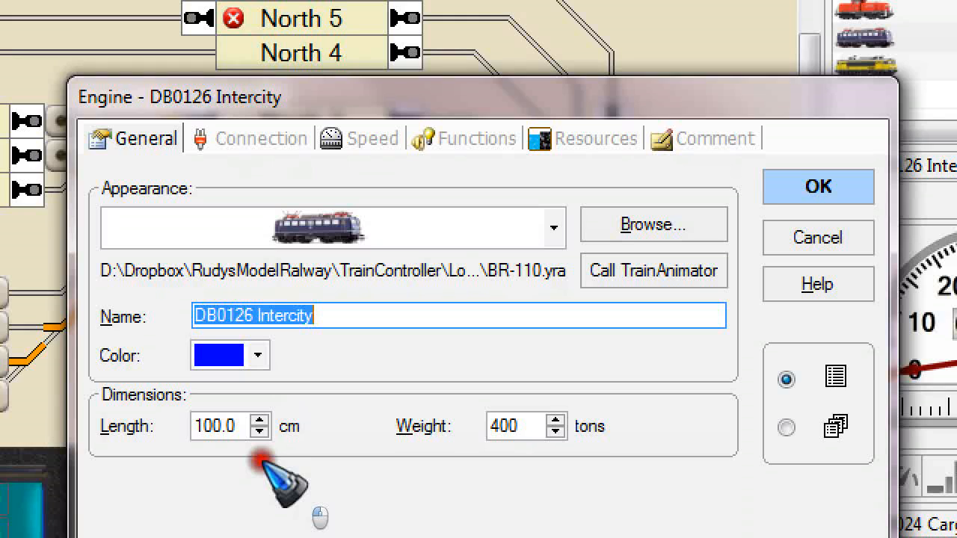
pyautogui.moveTo(817, 238)
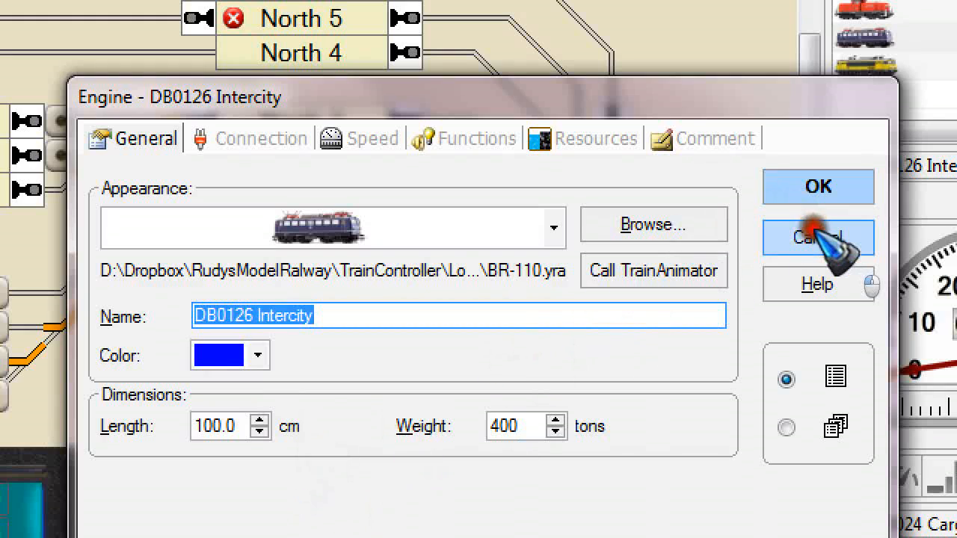
# - Cancel out of DB0126 Intercity's engine properties after checking its 100.0 cm length
pyautogui.click(817, 238)
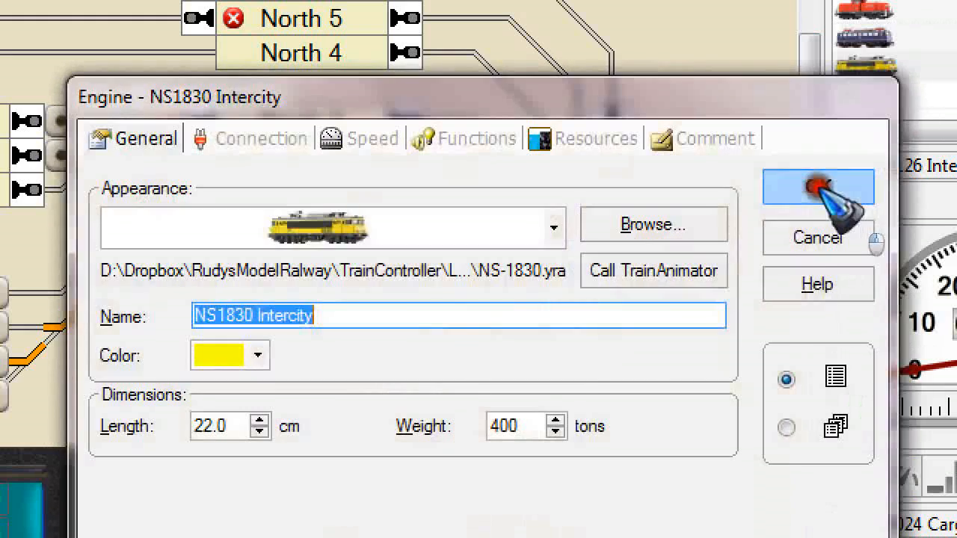
pyautogui.moveTo(149, 416)
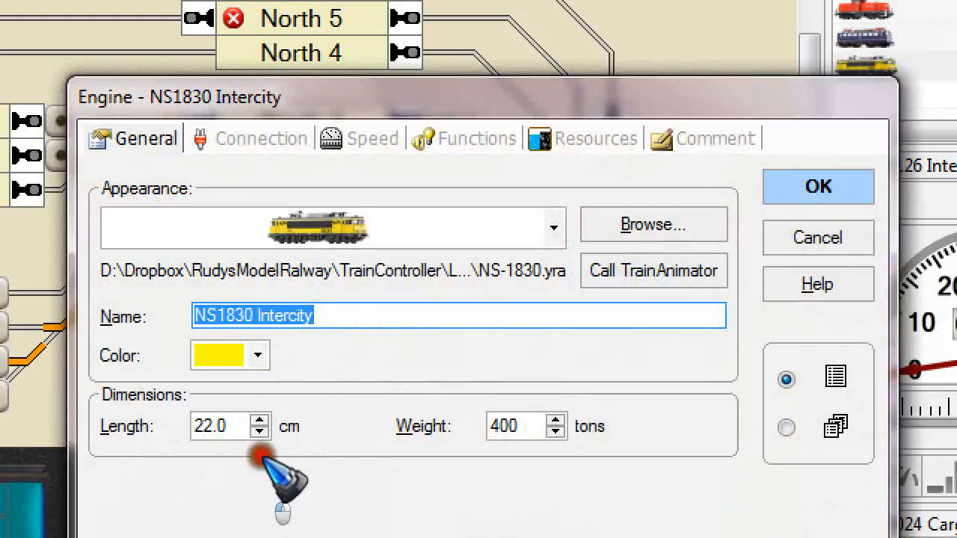
pyautogui.moveTo(287, 437)
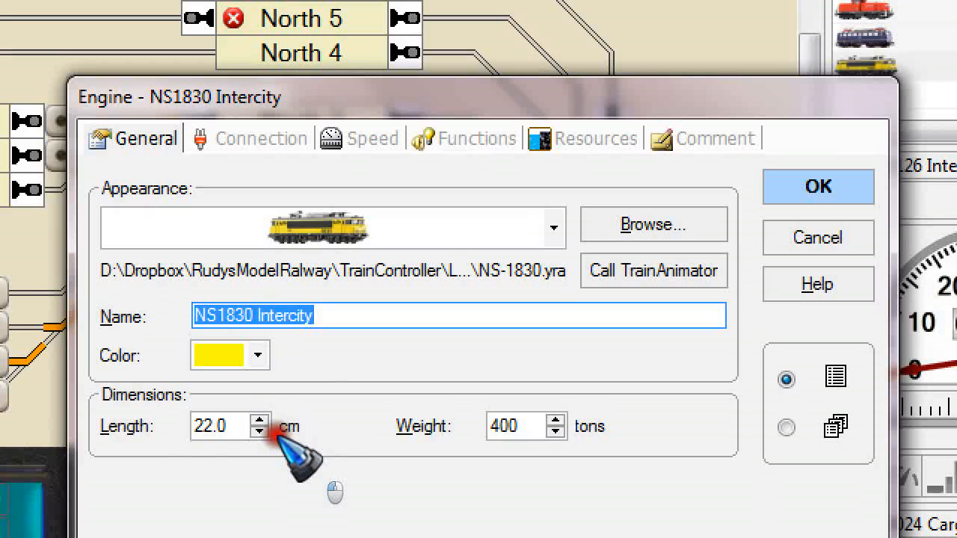
# - Close the NS1830 dialog and show West 4's 93 cm stop marker in its Block Editor
pyautogui.click(817, 185)
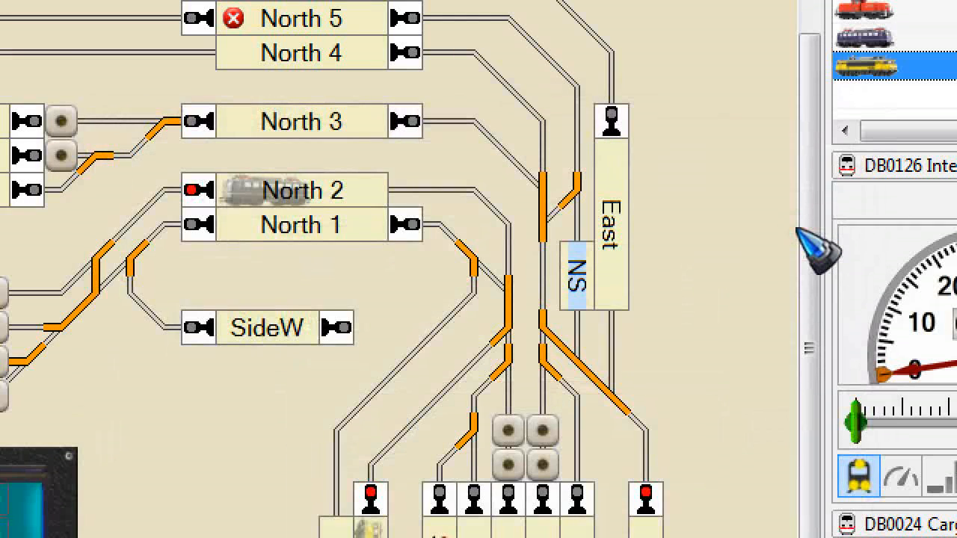
pyautogui.moveTo(736, 307)
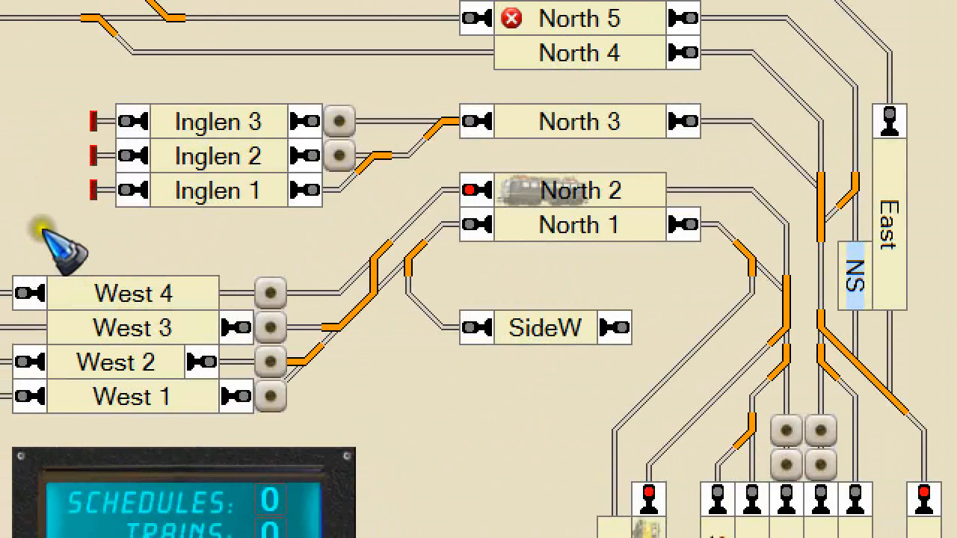
pyautogui.moveTo(68, 224)
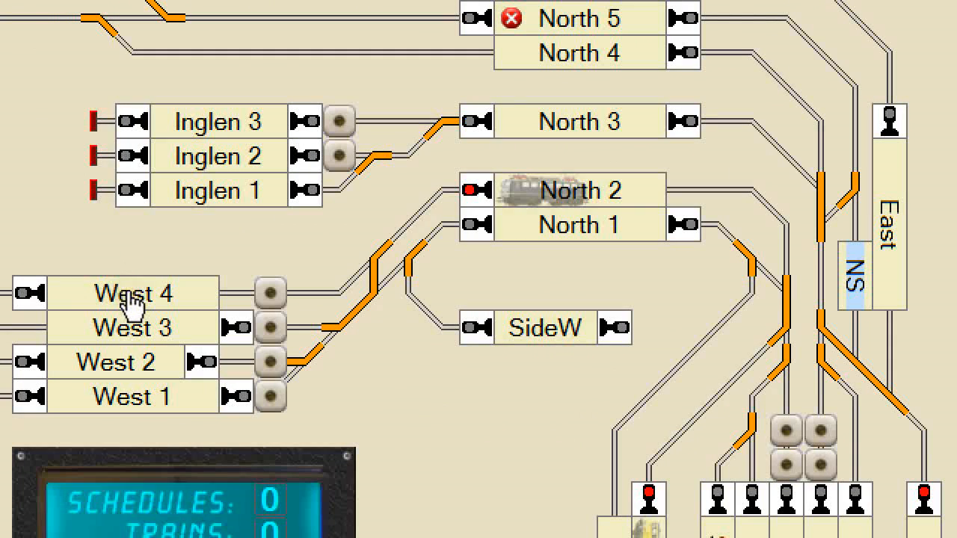
pyautogui.doubleClick(133, 292)
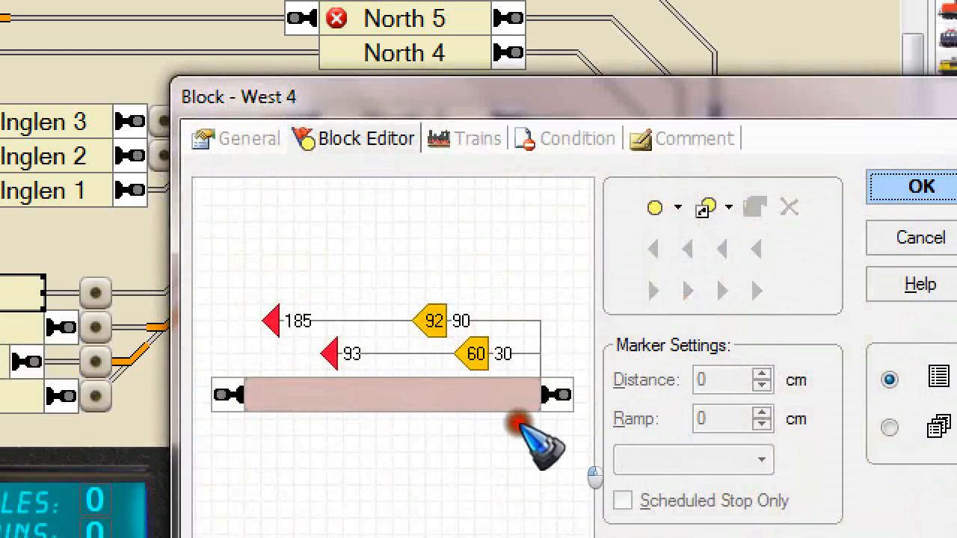
pyautogui.click(392, 395)
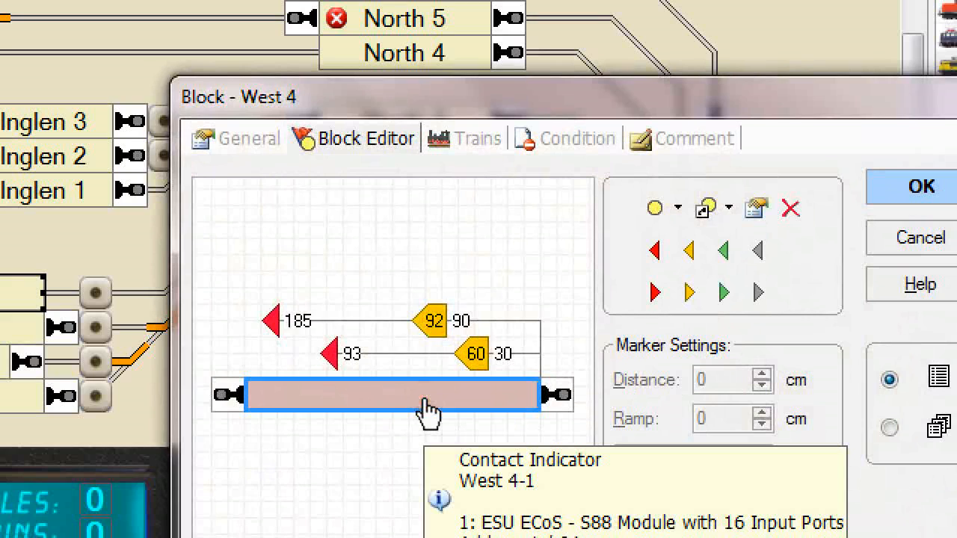
pyautogui.click(421, 394)
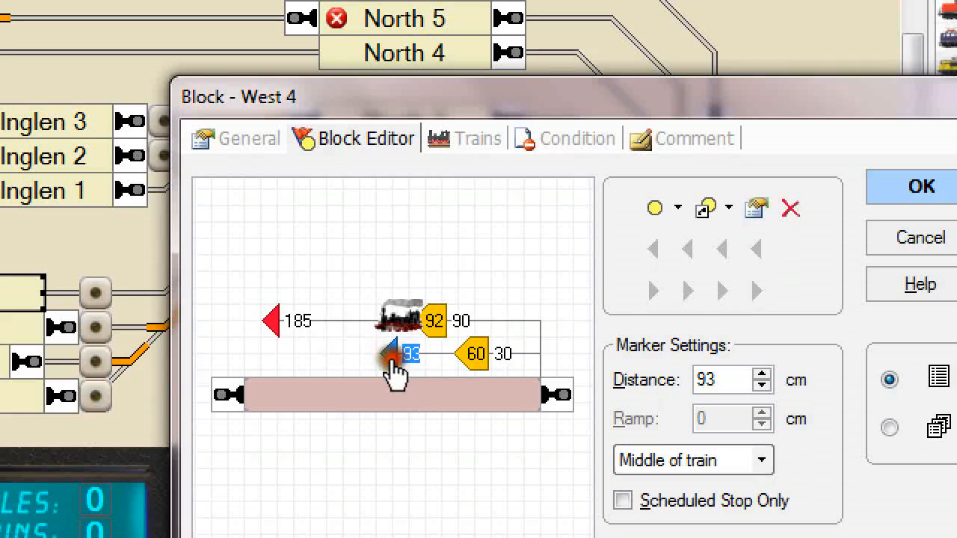
pyautogui.moveTo(404, 351); pyautogui.dragTo(281, 321)
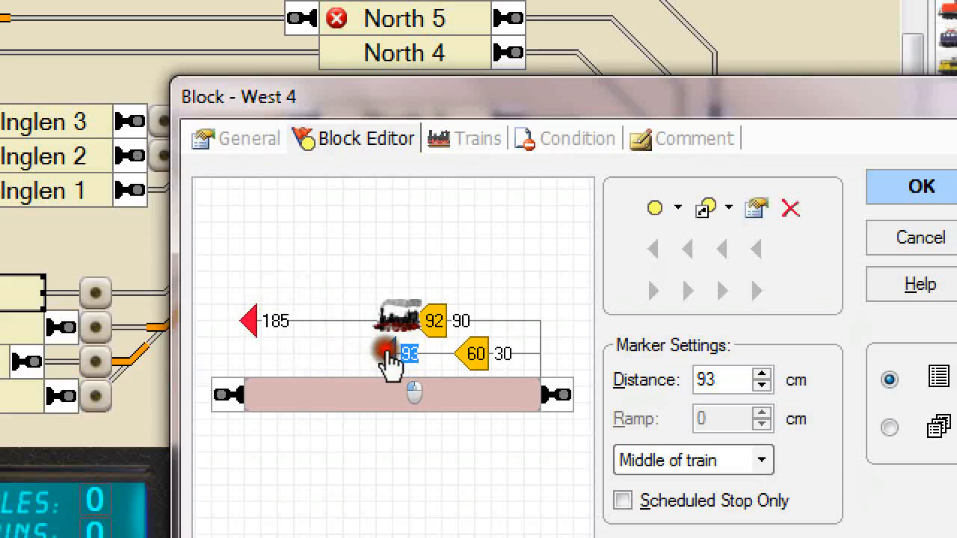
pyautogui.click(386, 350)
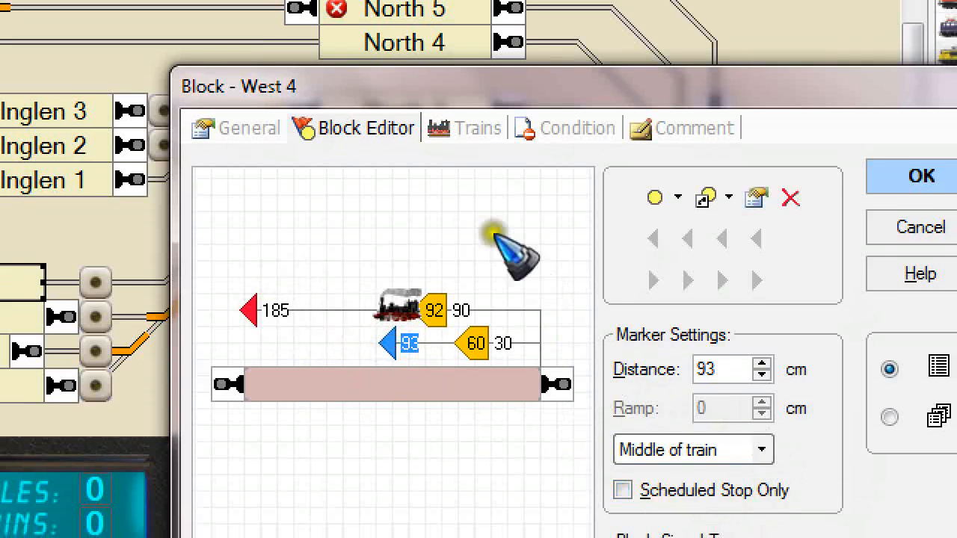
pyautogui.moveTo(496, 207)
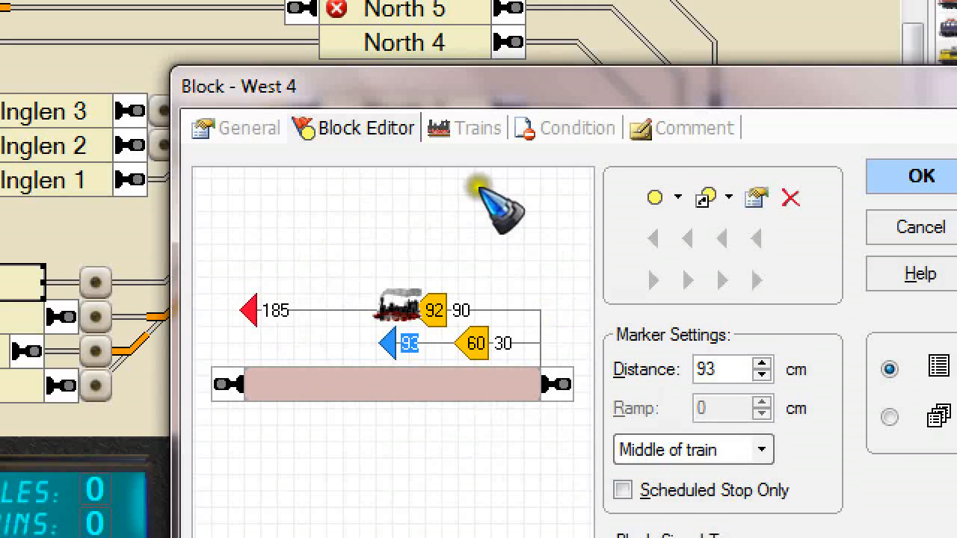
pyautogui.moveTo(389, 351)
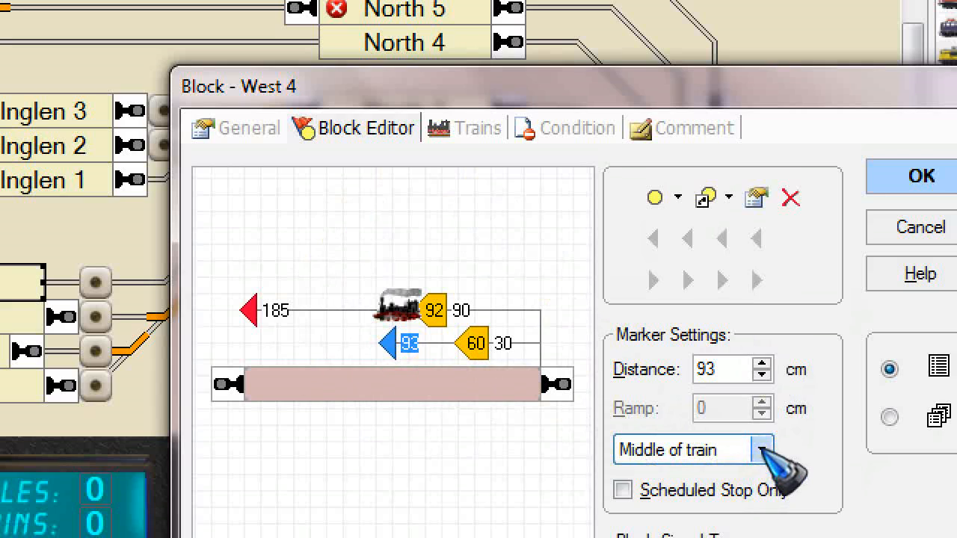
pyautogui.moveTo(766, 448)
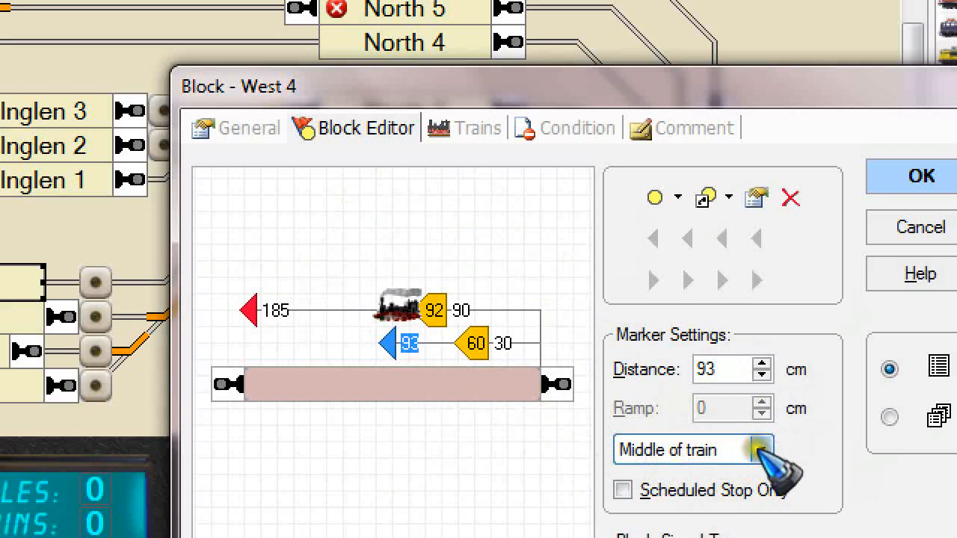
# - Review the stop marker's reference options and keep Middle of train for the 93 cm marker
pyautogui.click(761, 449)
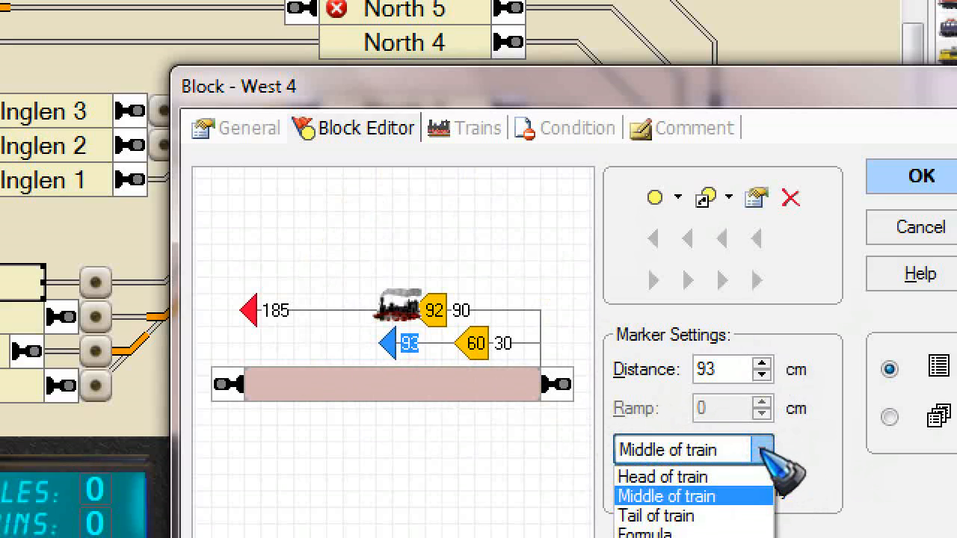
pyautogui.moveTo(688, 475)
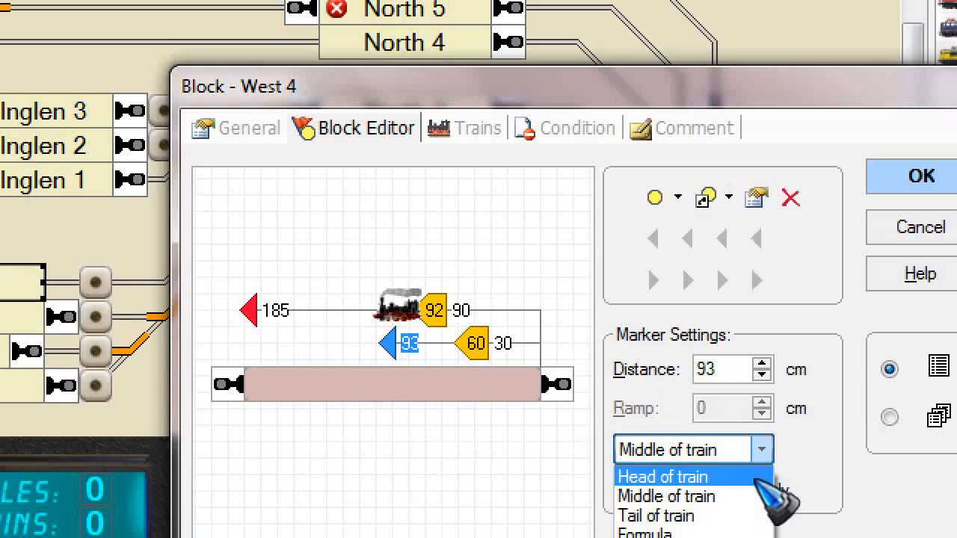
pyautogui.moveTo(670, 505)
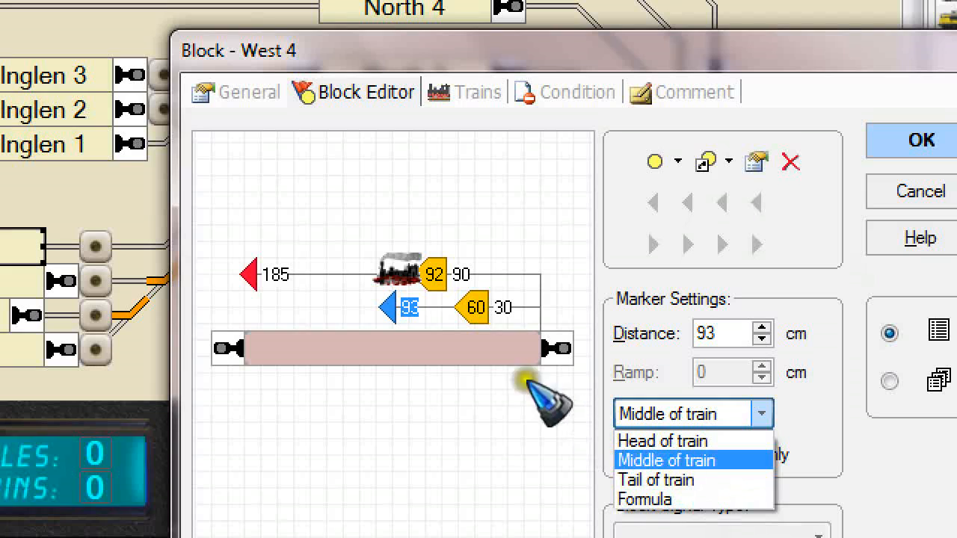
pyautogui.moveTo(481, 321)
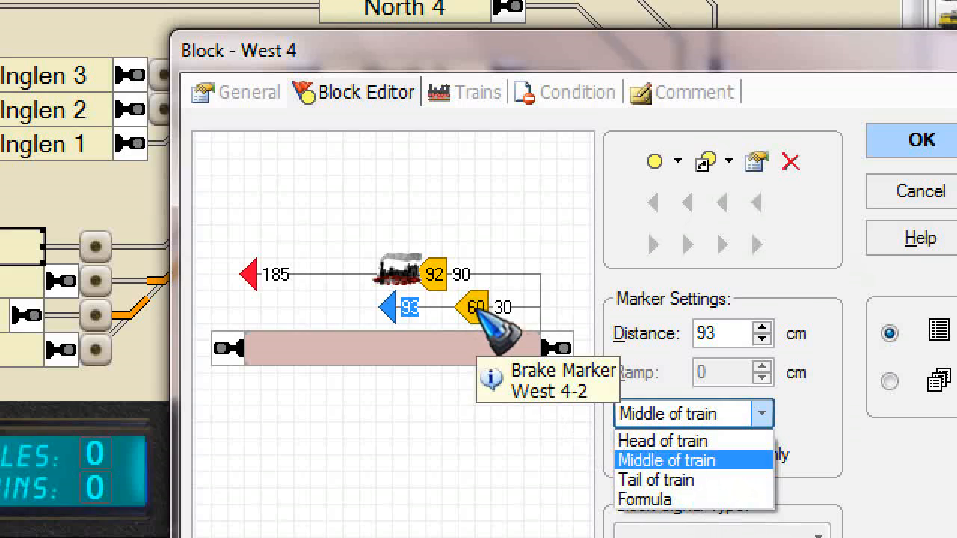
pyautogui.click(666, 461)
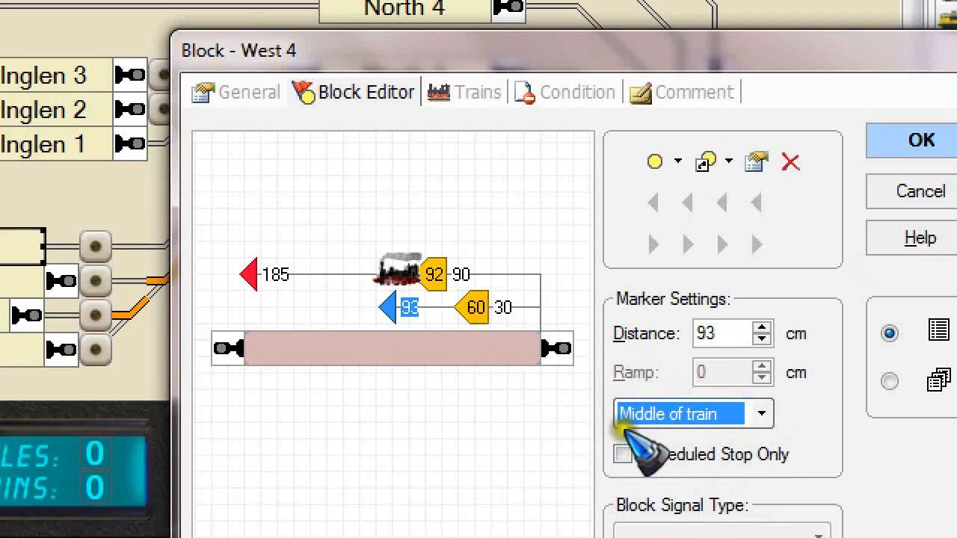
pyautogui.moveTo(523, 310)
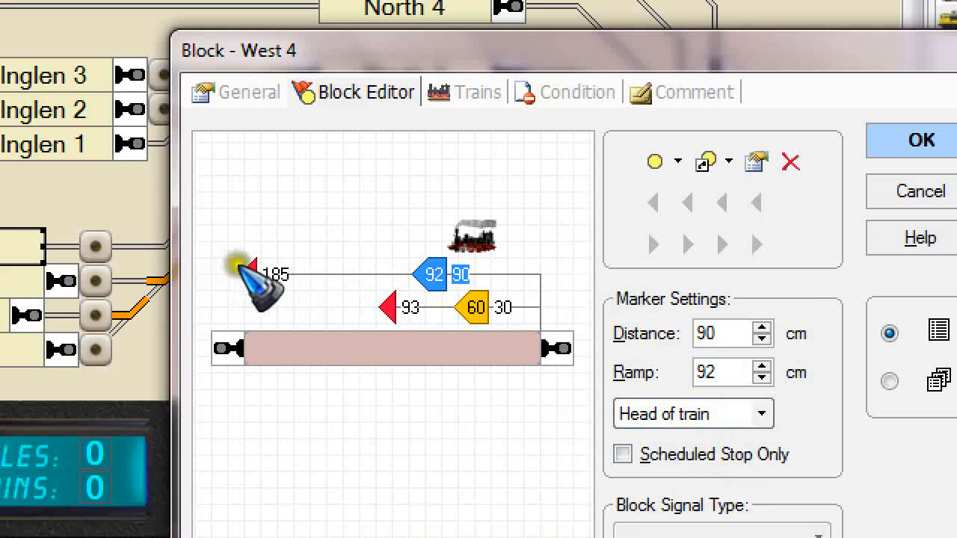
pyautogui.click(257, 284)
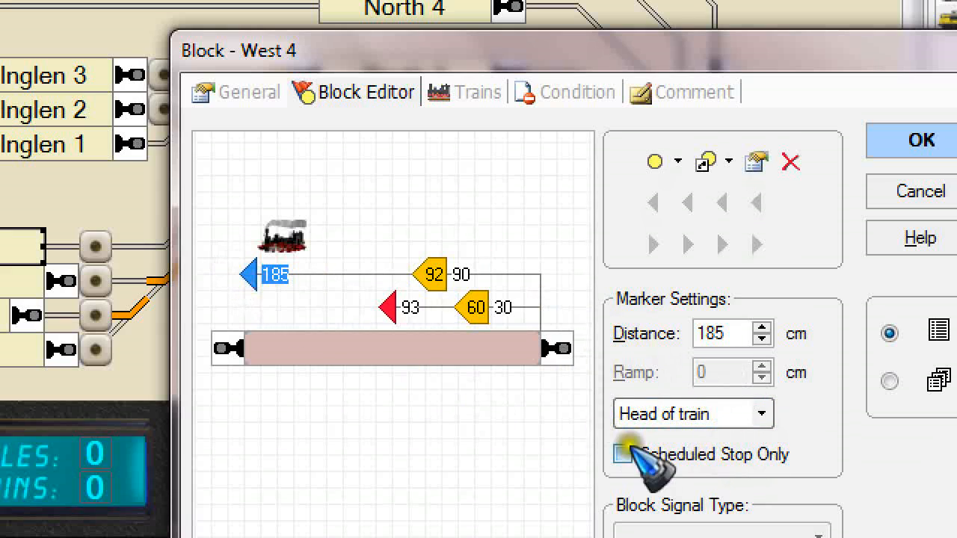
pyautogui.moveTo(523, 419)
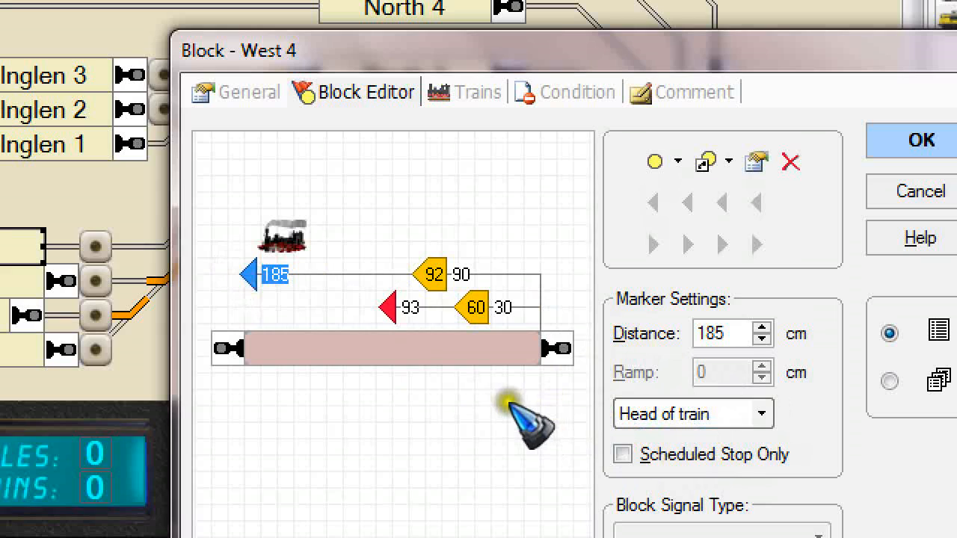
pyautogui.moveTo(506, 396)
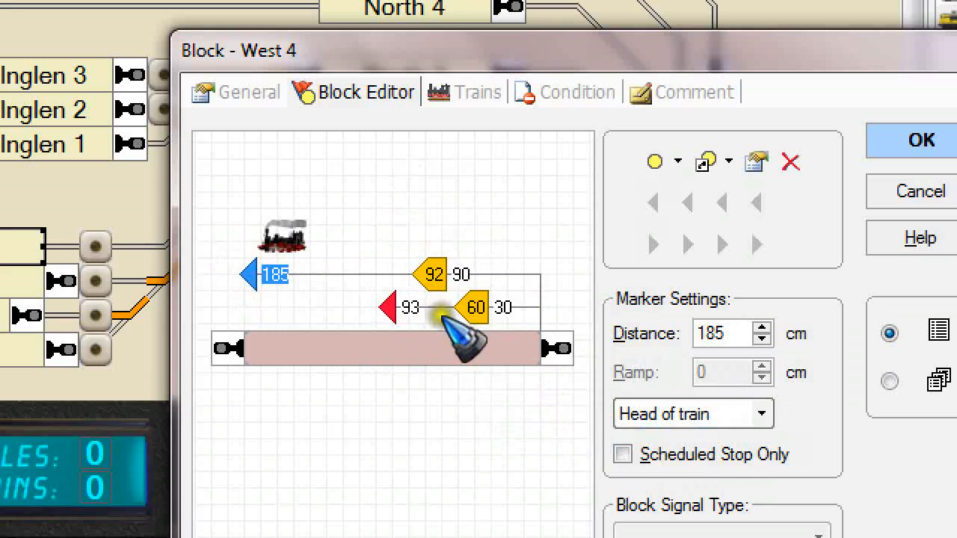
pyautogui.moveTo(446, 366)
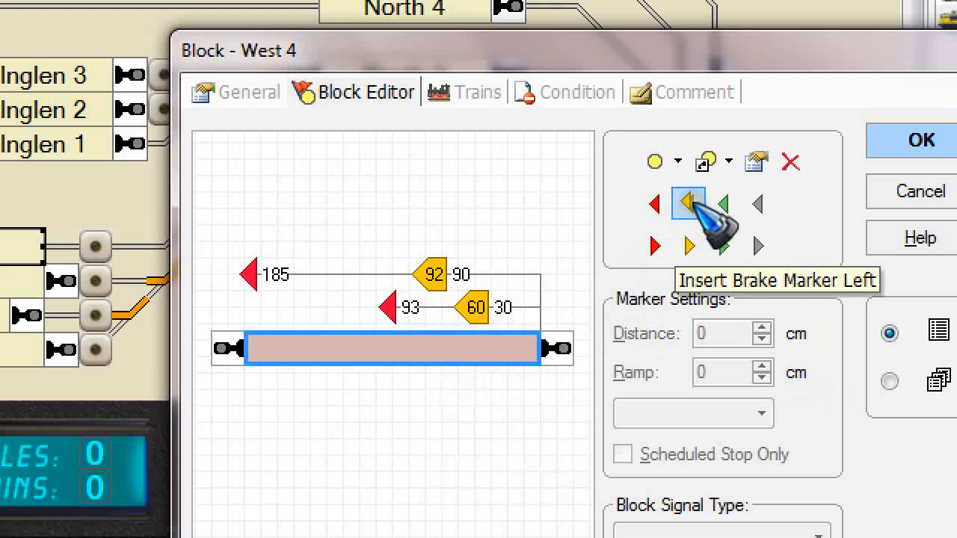
pyautogui.click(688, 203)
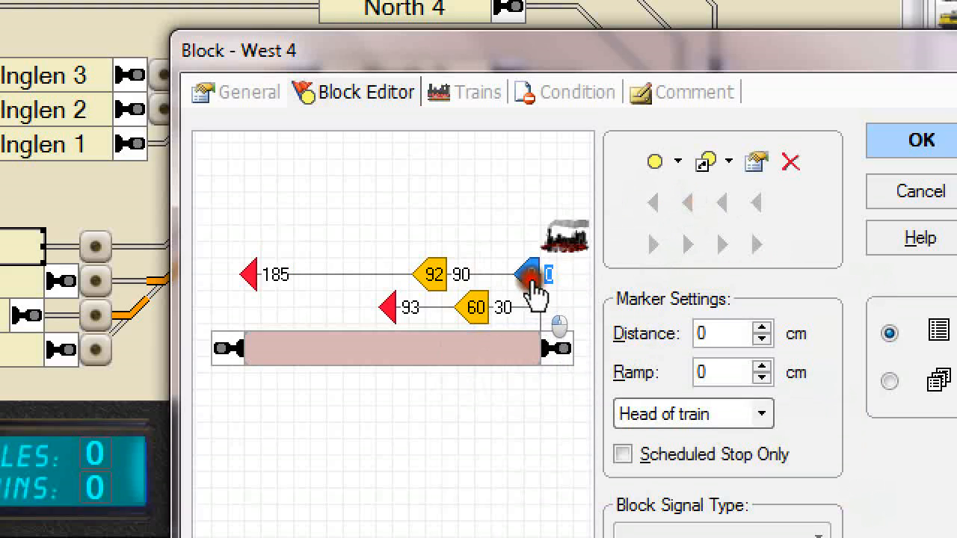
pyautogui.moveTo(531, 272); pyautogui.dragTo(535, 243)
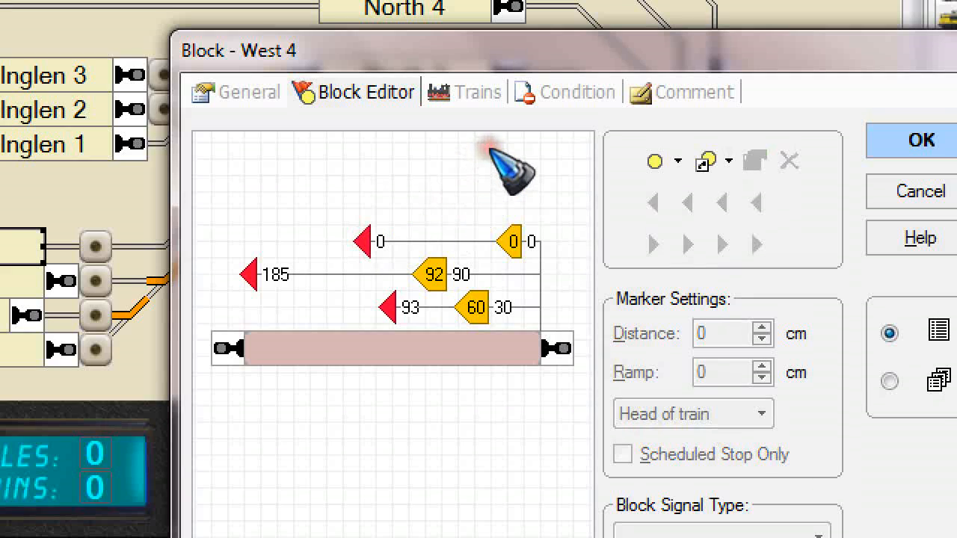
pyautogui.moveTo(511, 168)
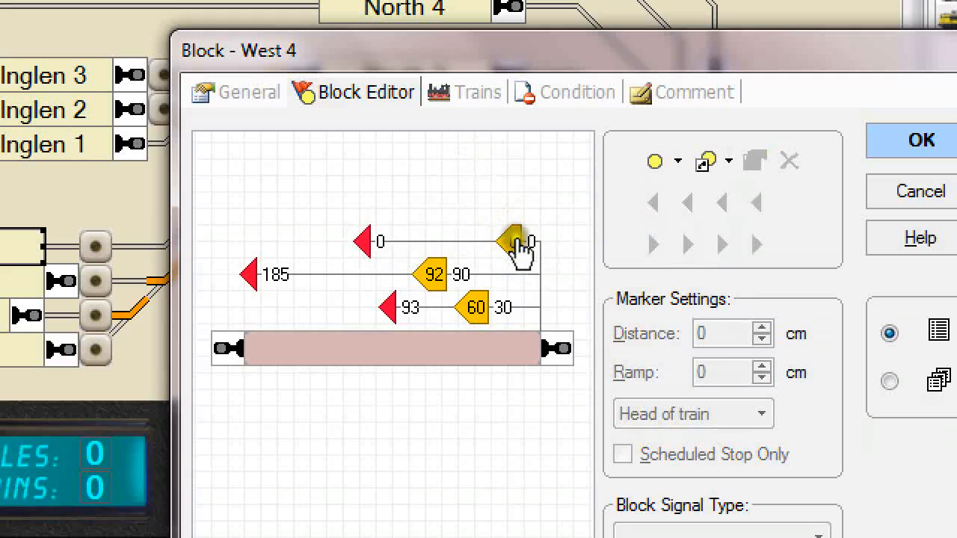
pyautogui.click(512, 241)
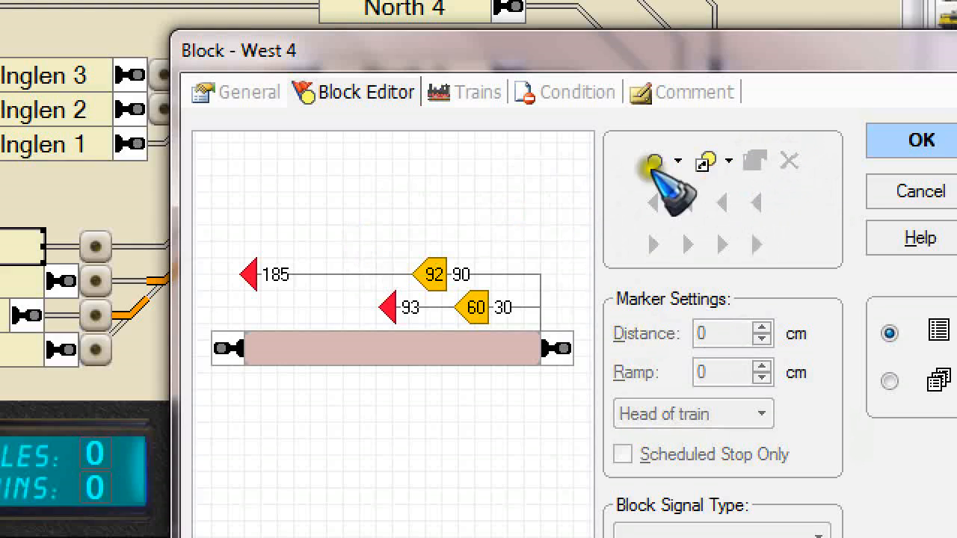
pyautogui.moveTo(482, 207)
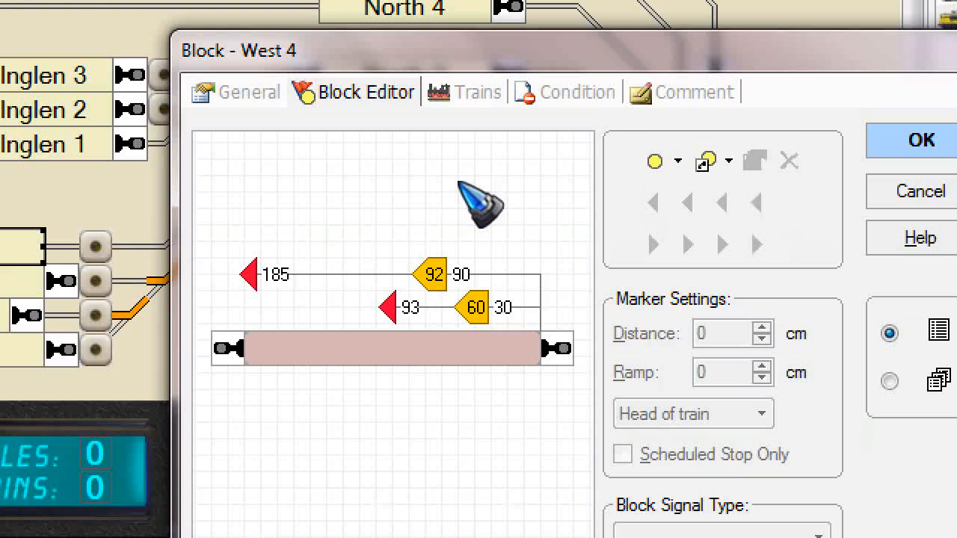
pyautogui.moveTo(494, 371)
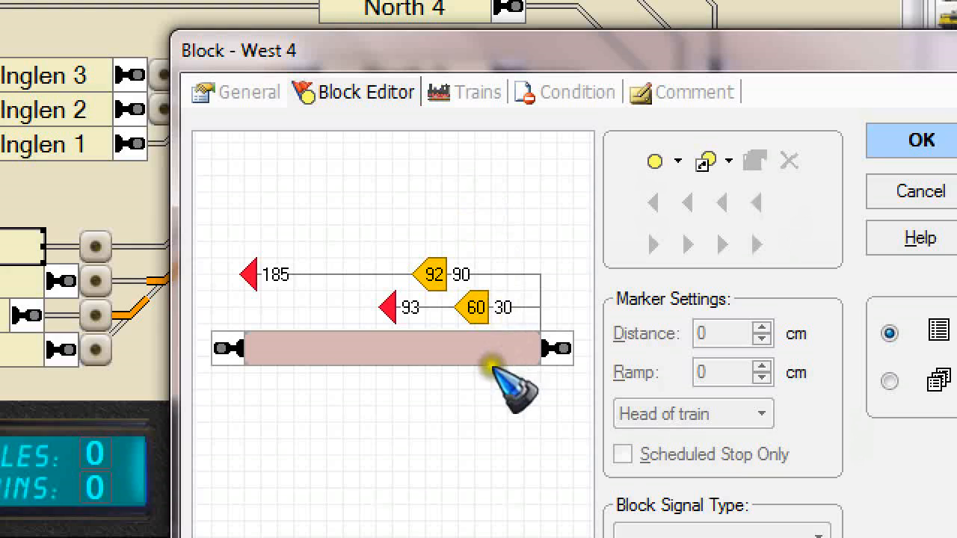
pyautogui.moveTo(476, 308)
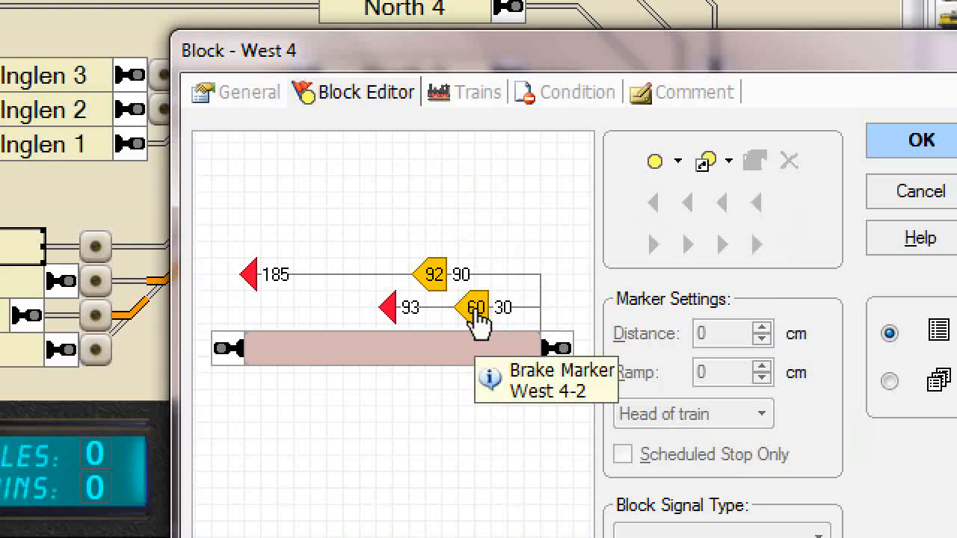
# - Check brake marker West 4-2's Cargo and Intercity train lists, then cancel without changes
pyautogui.doubleClick(476, 308)
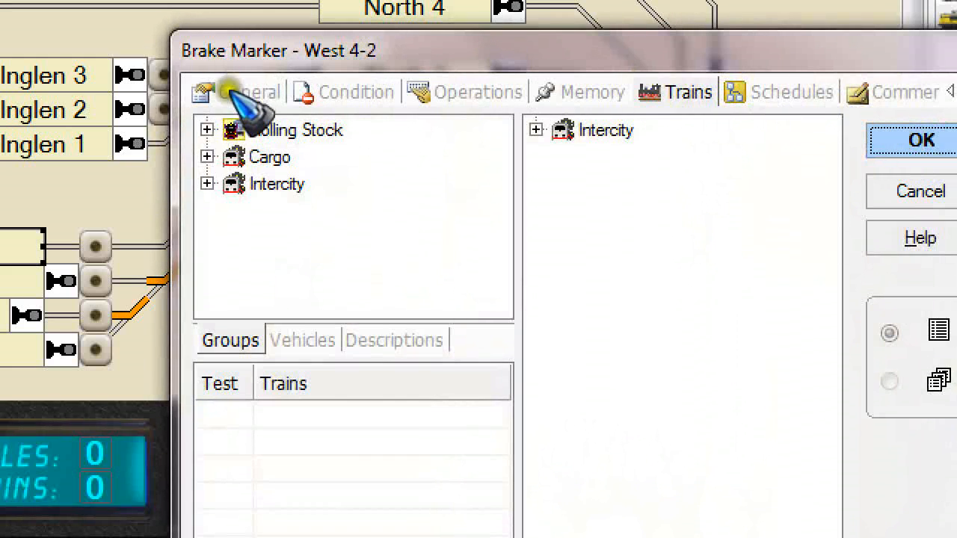
pyautogui.moveTo(419, 102)
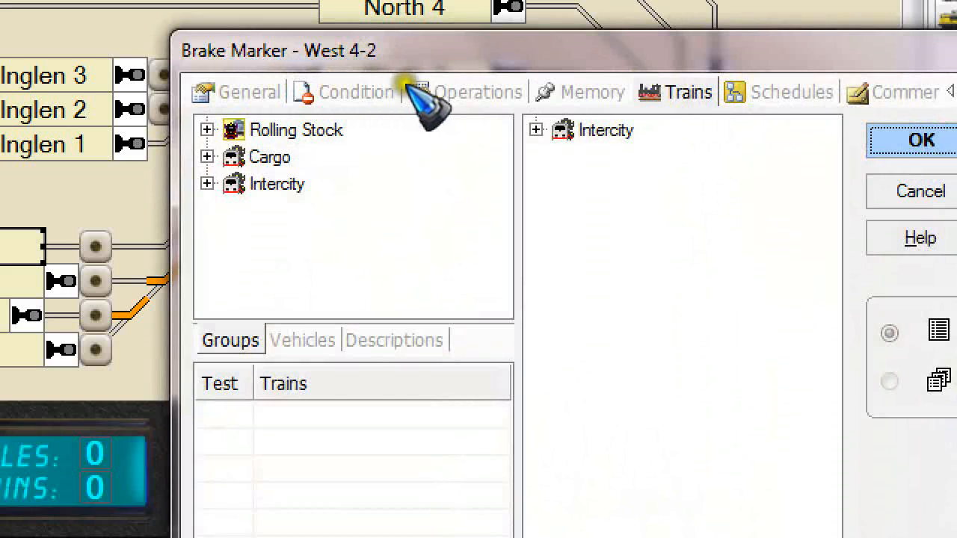
pyautogui.moveTo(598, 104)
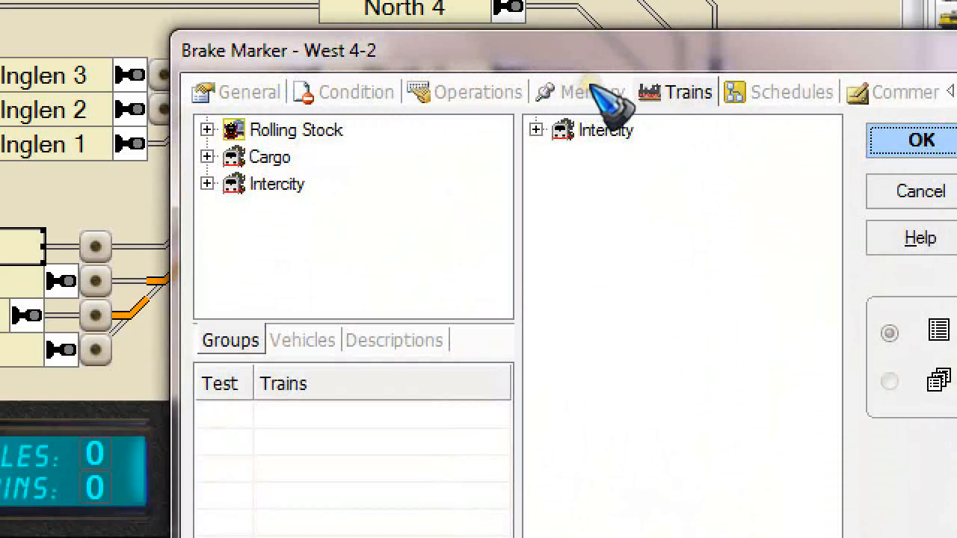
pyautogui.moveTo(655, 75)
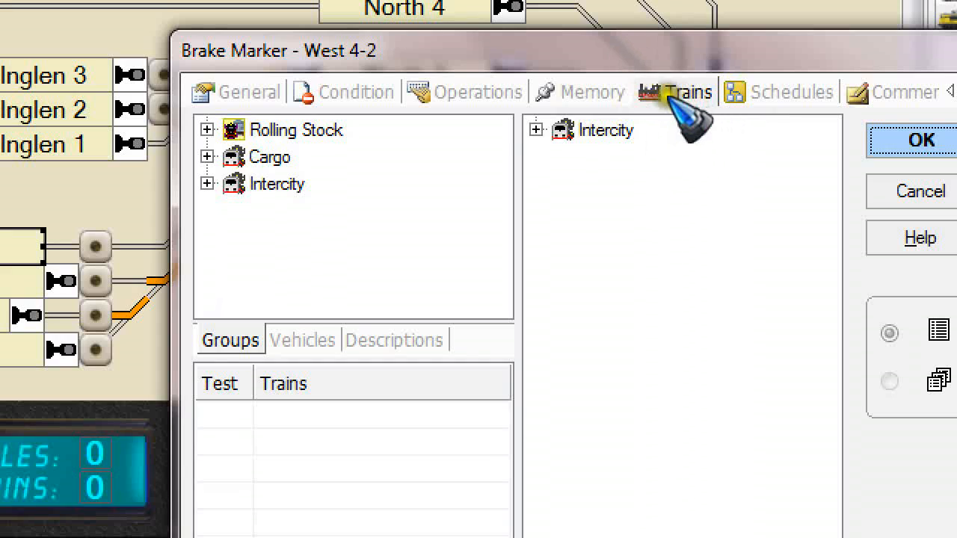
pyautogui.moveTo(670, 137)
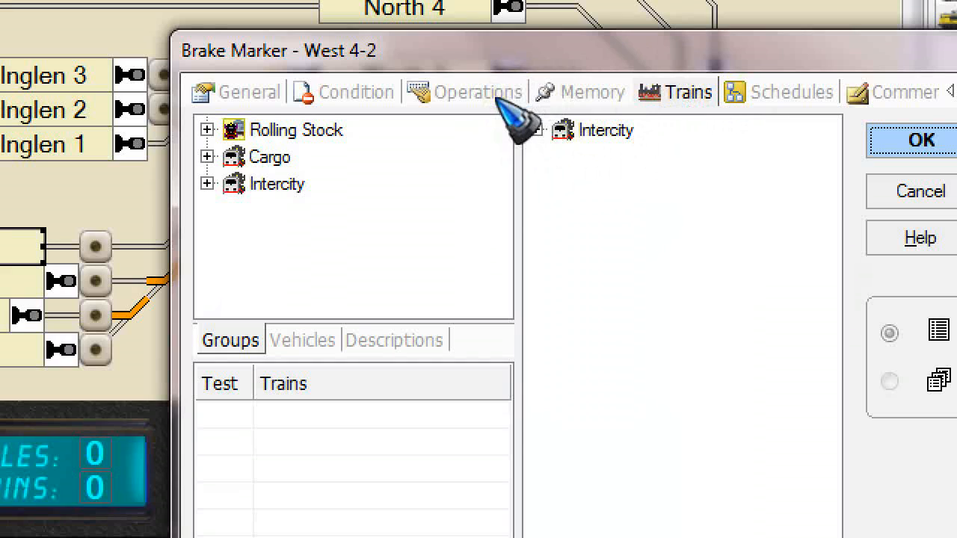
pyautogui.moveTo(266, 187)
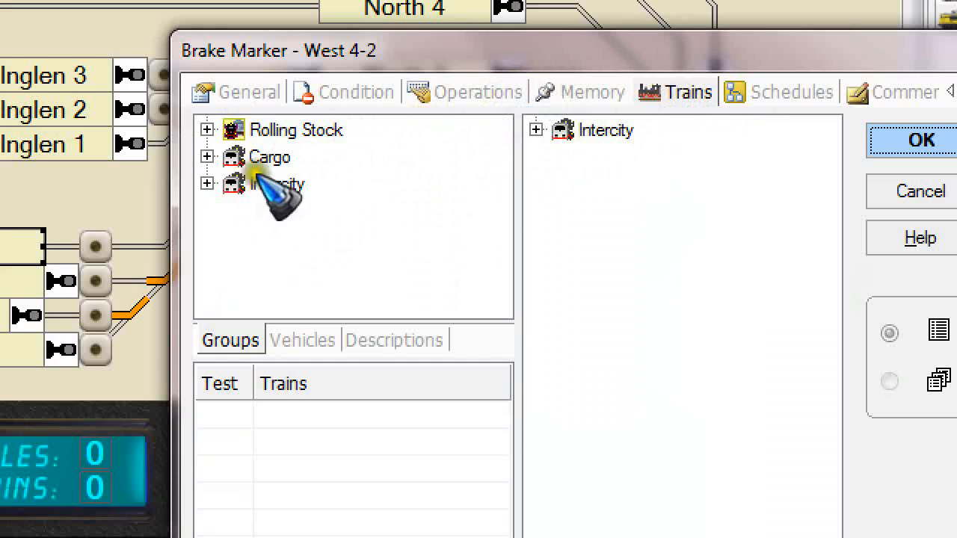
pyautogui.click(207, 157)
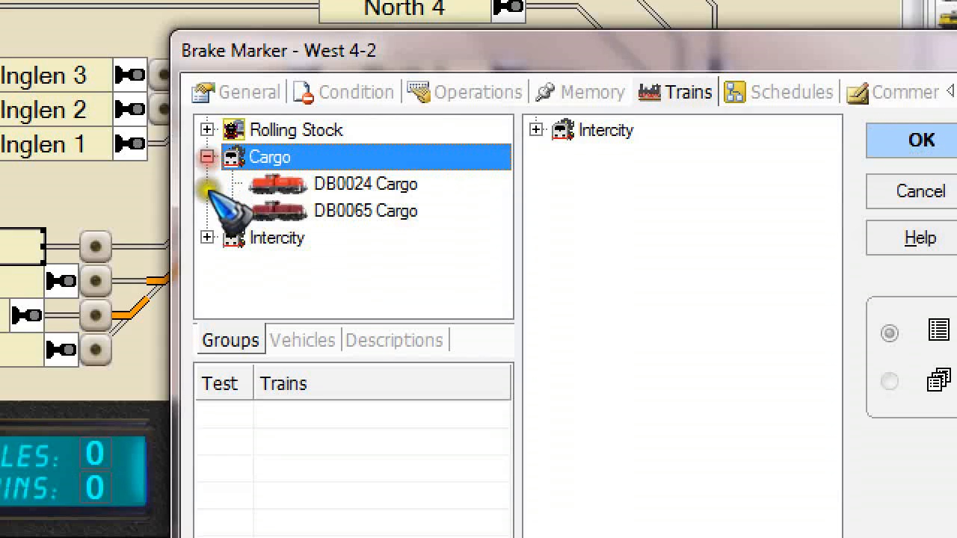
pyautogui.click(207, 236)
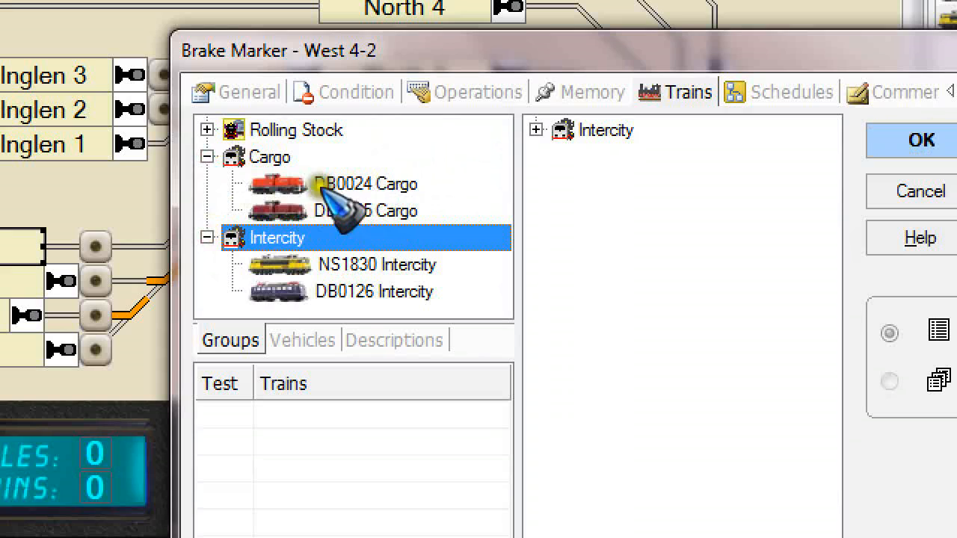
pyautogui.moveTo(277, 299)
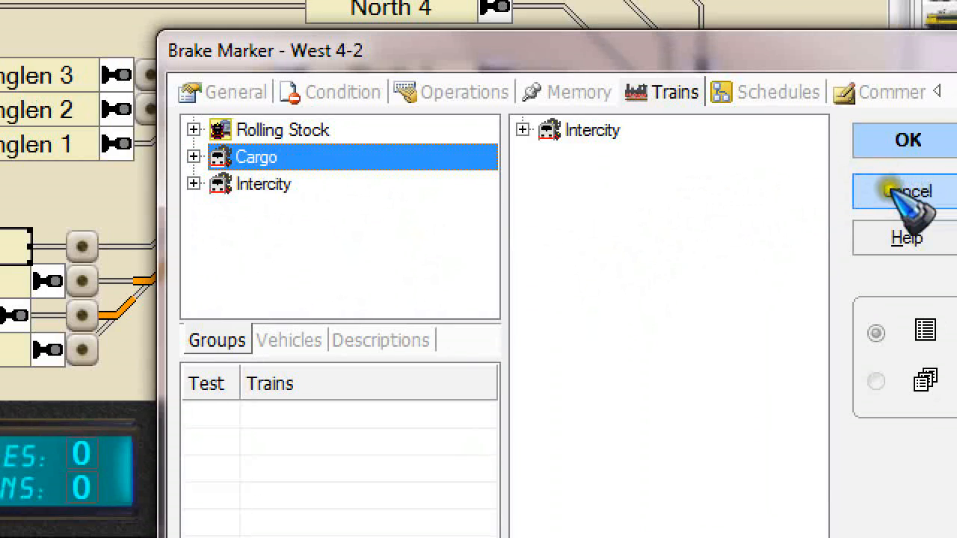
pyautogui.click(906, 192)
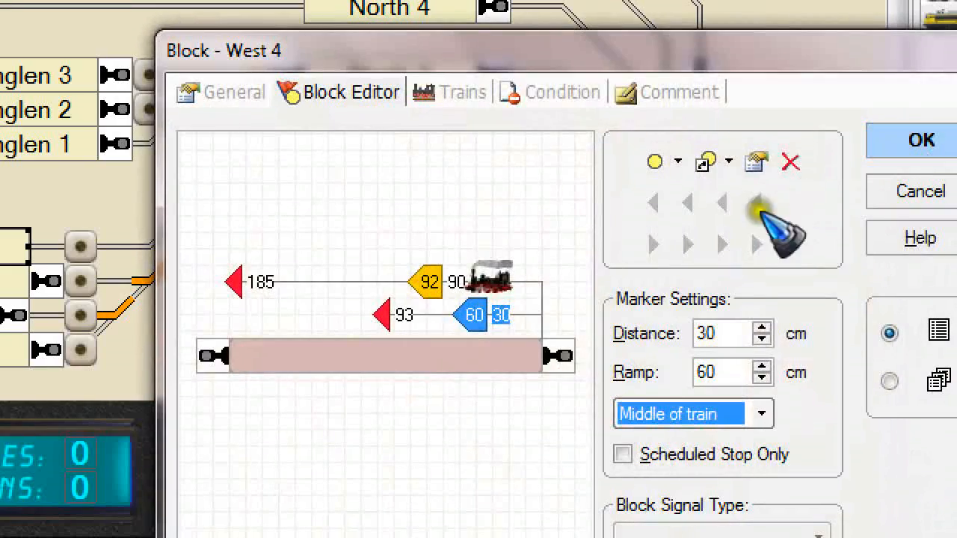
# - Confirm the 92 cm brake marker West 4-1 applies to the Cargo group, then cancel it
pyautogui.click(404, 314)
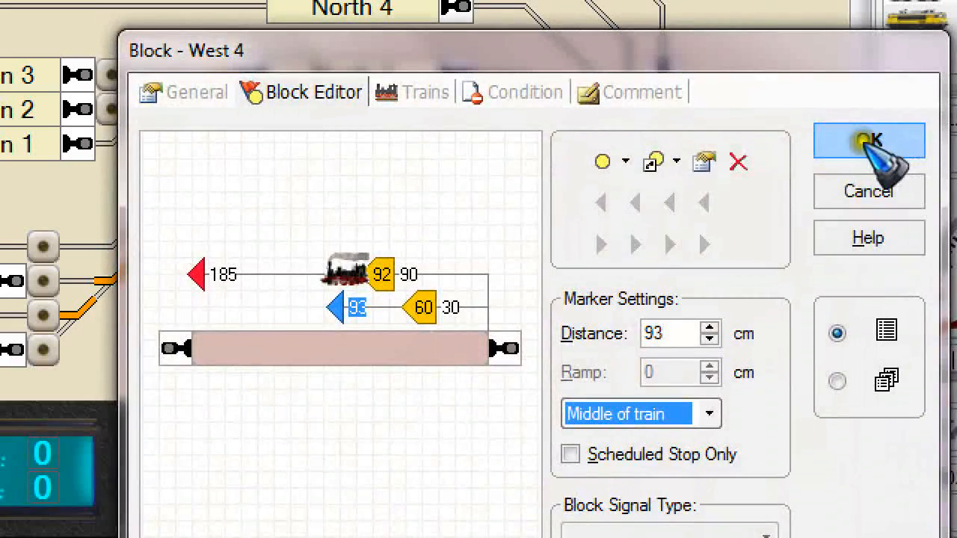
pyautogui.moveTo(383, 281)
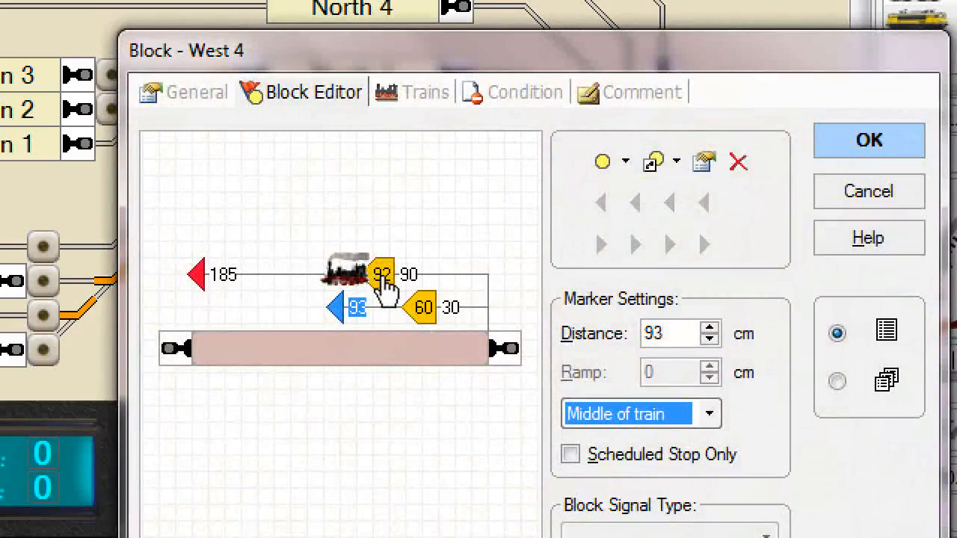
pyautogui.doubleClick(381, 275)
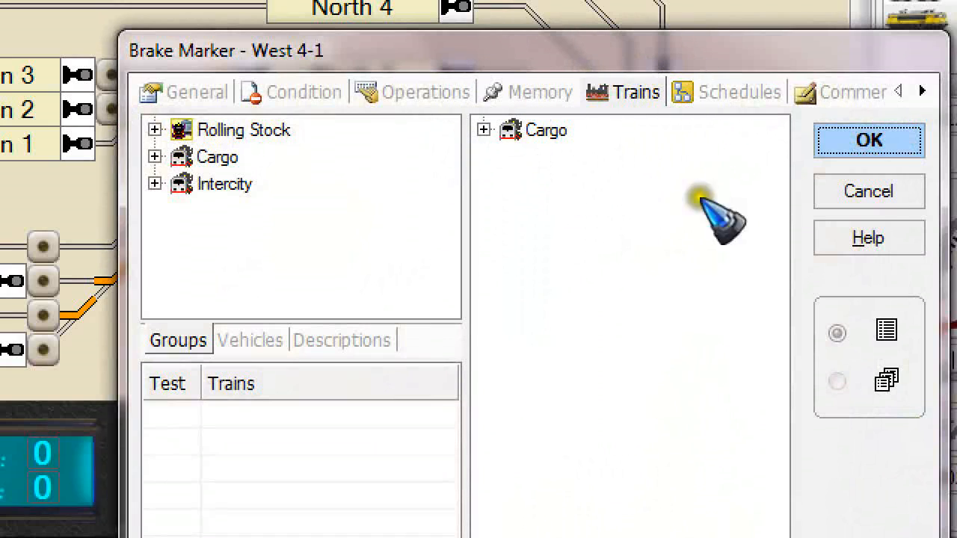
pyautogui.moveTo(868, 191)
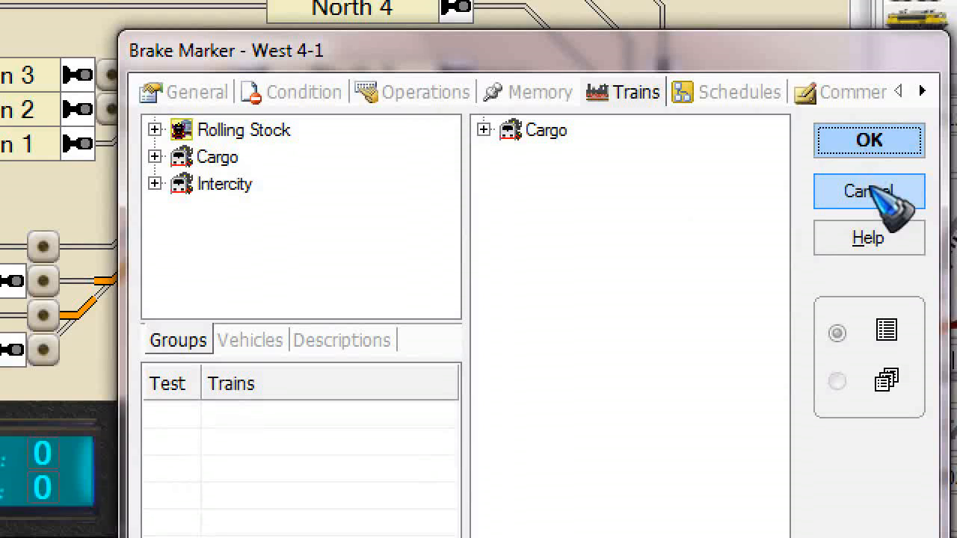
pyautogui.click(869, 191)
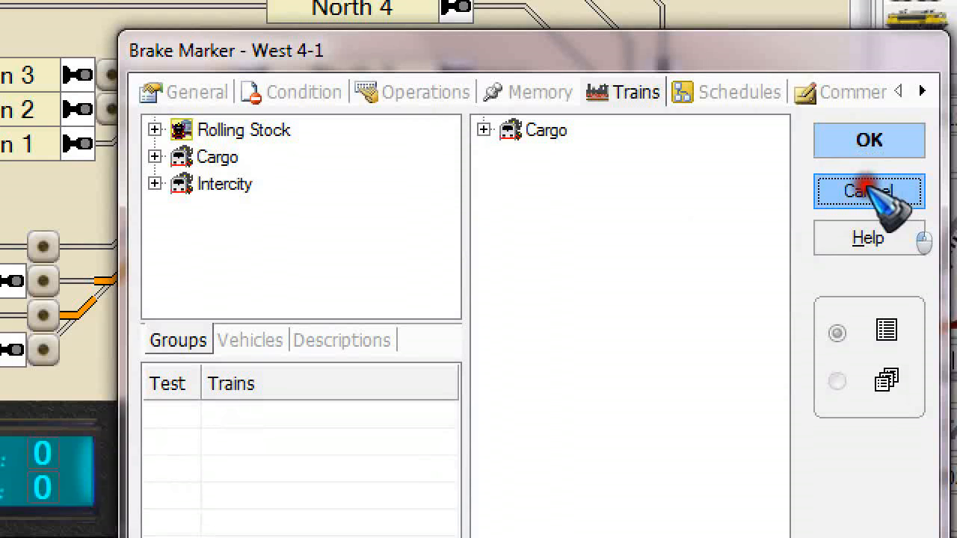
pyautogui.click(868, 192)
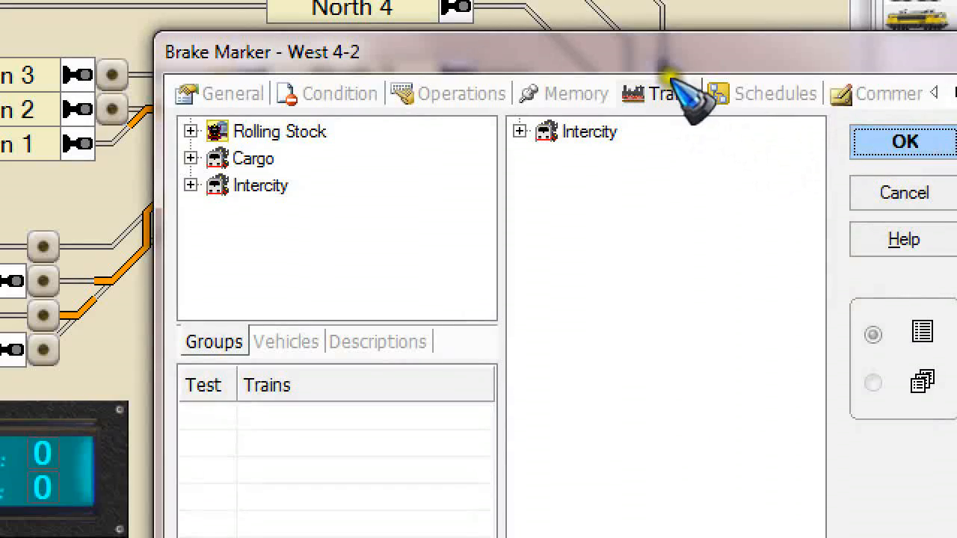
pyautogui.moveTo(676, 102)
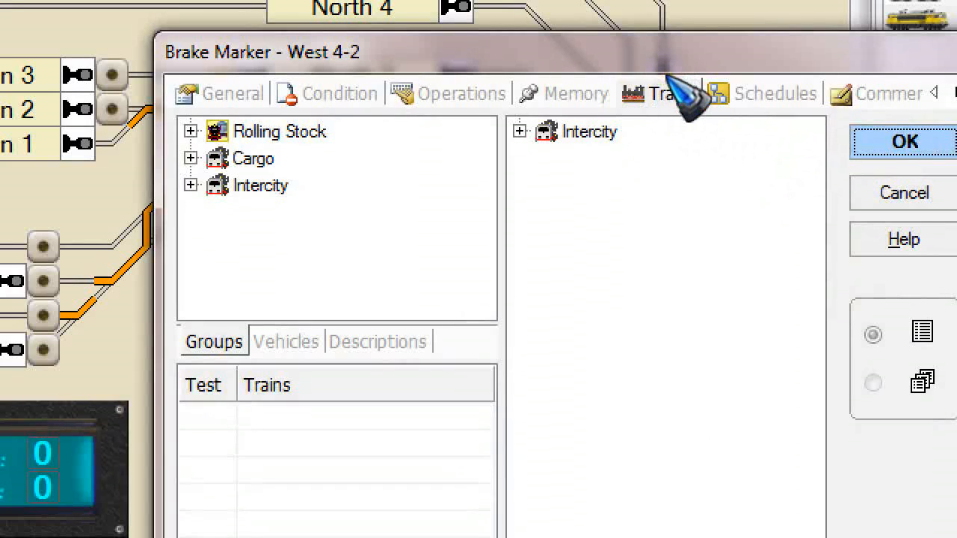
# - Verify West 4-2 has no schedules assigned, then cancel the West 4 block properties
pyautogui.click(775, 92)
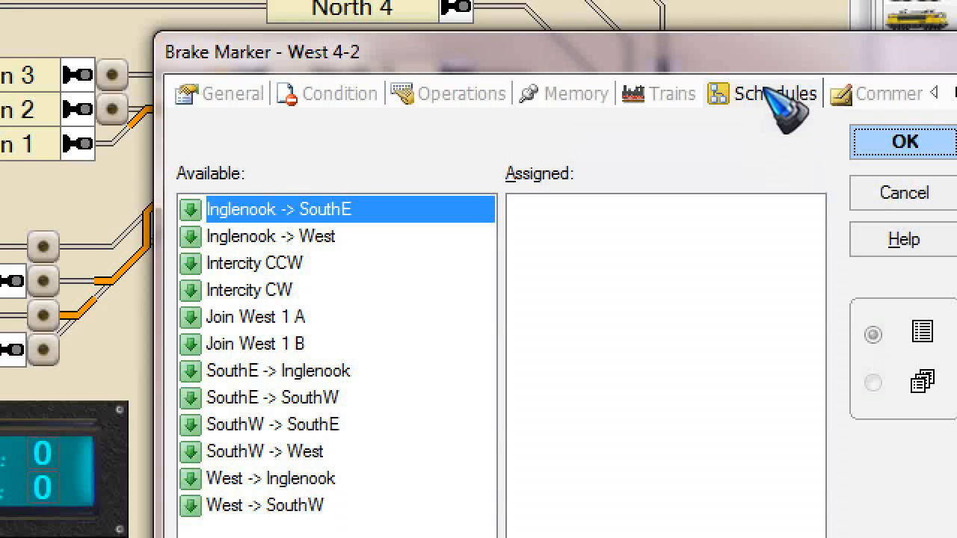
pyautogui.moveTo(695, 112)
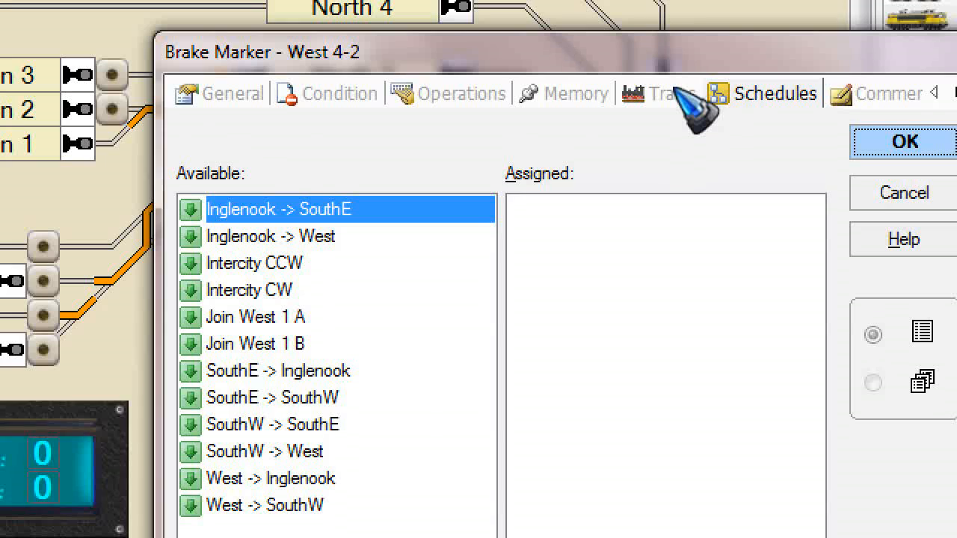
pyautogui.click(661, 93)
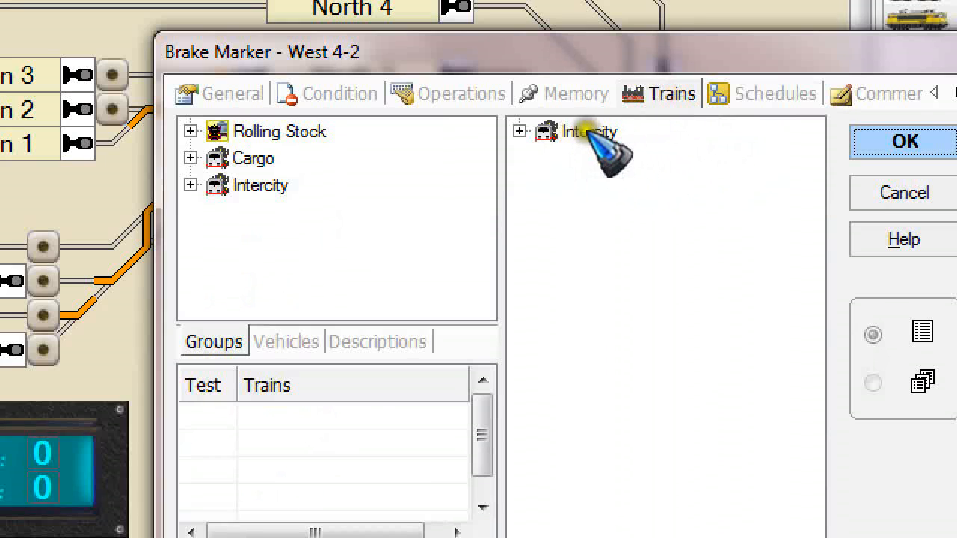
pyautogui.click(775, 93)
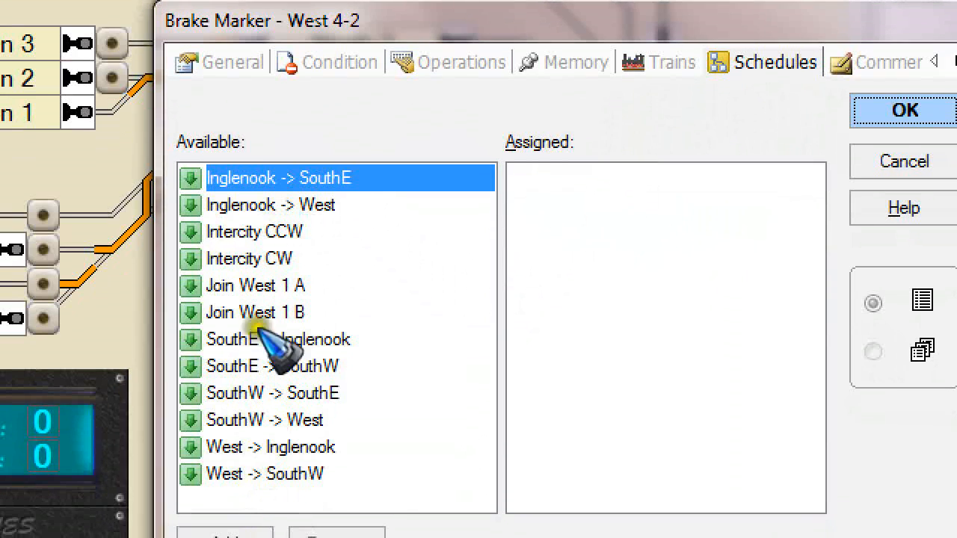
pyautogui.moveTo(904, 162)
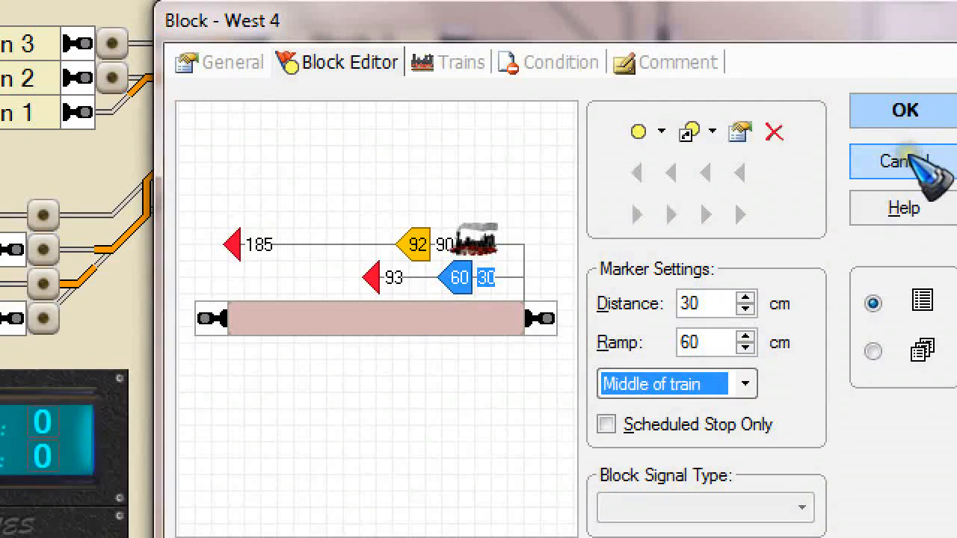
pyautogui.click(904, 162)
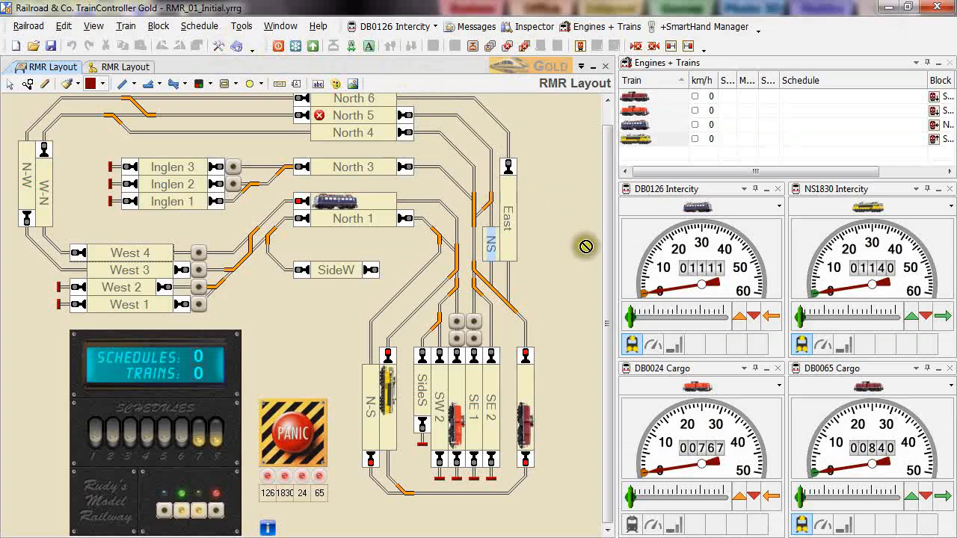
pyautogui.moveTo(350, 45)
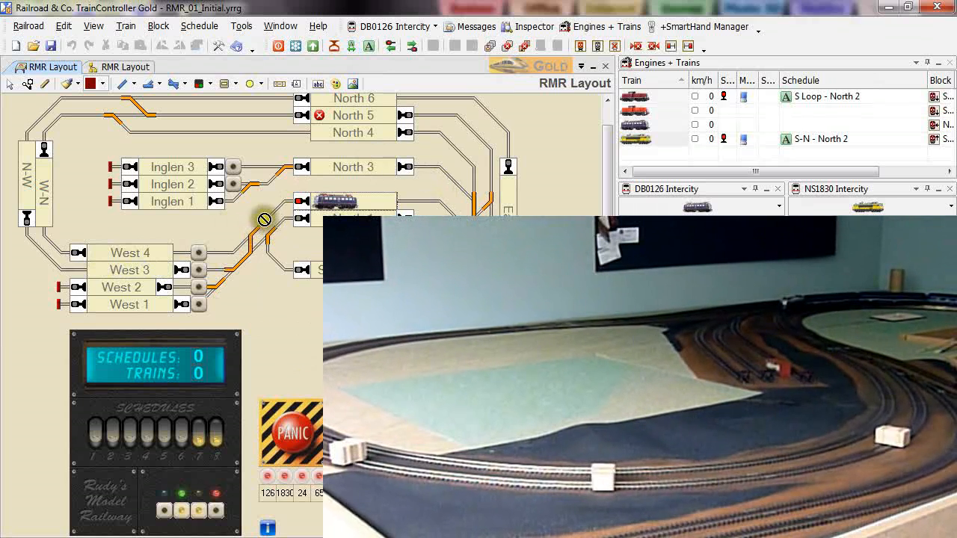
pyautogui.moveTo(359, 46)
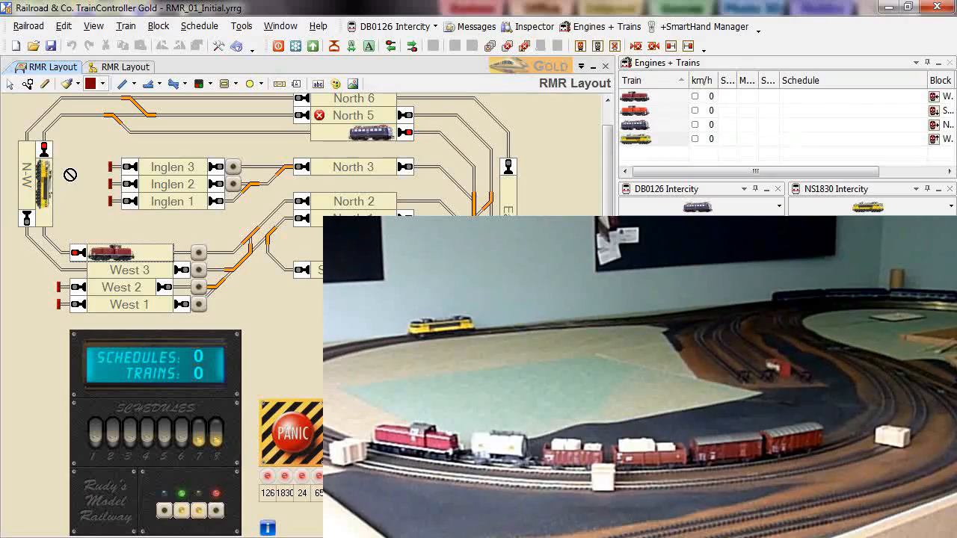
pyautogui.moveTo(119, 302)
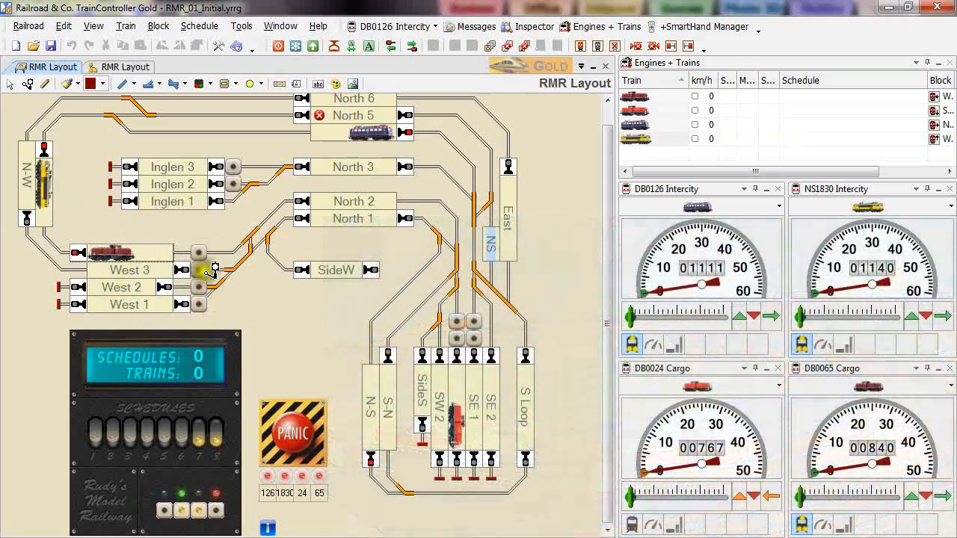
pyautogui.moveTo(200, 305)
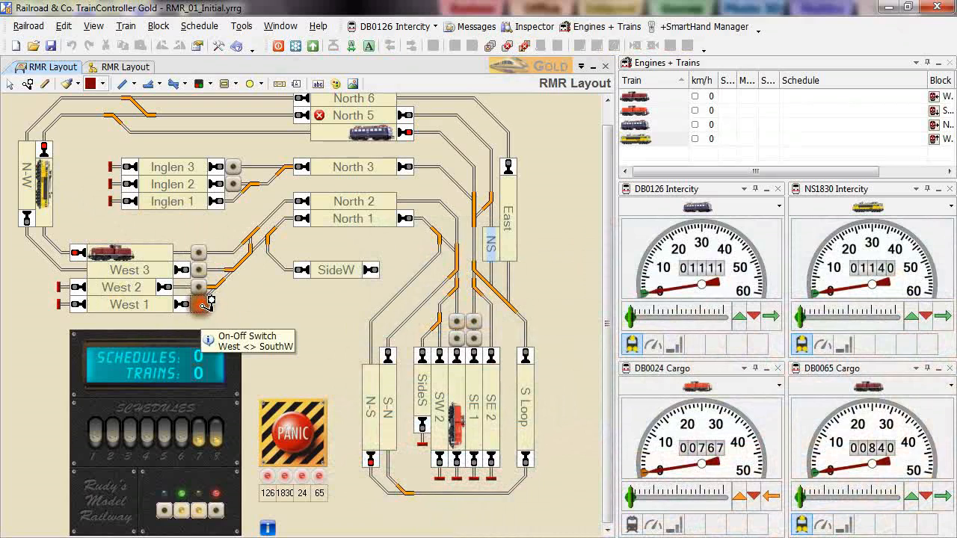
pyautogui.moveTo(245, 407)
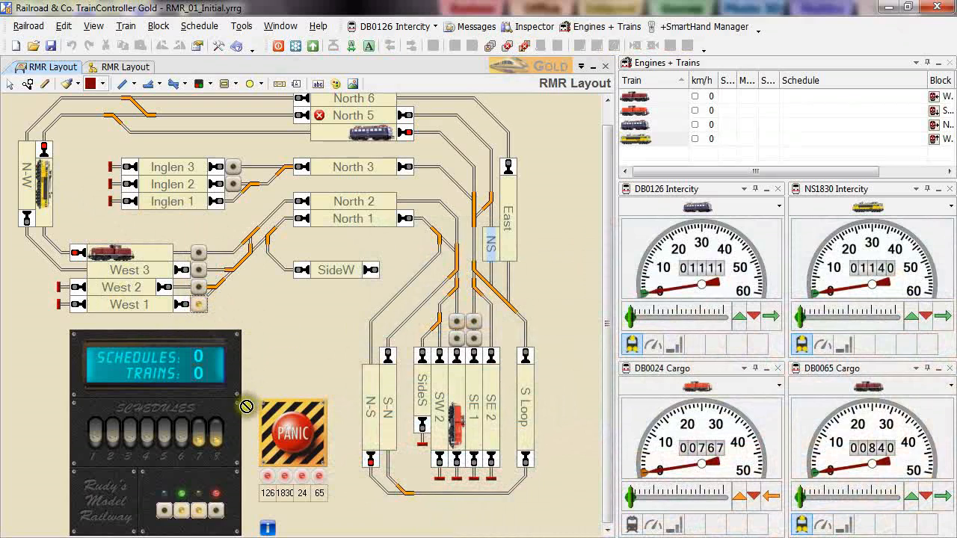